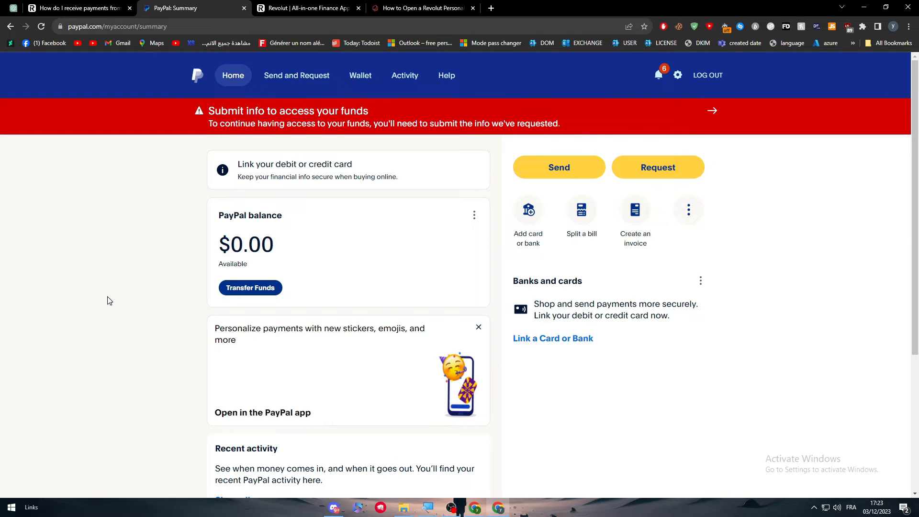
mouse_move(152, 152)
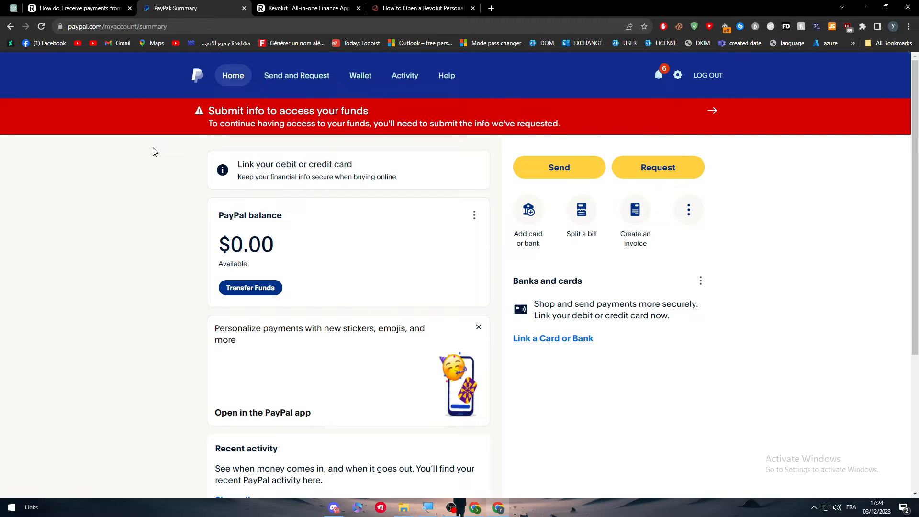
mouse_move(14, 8)
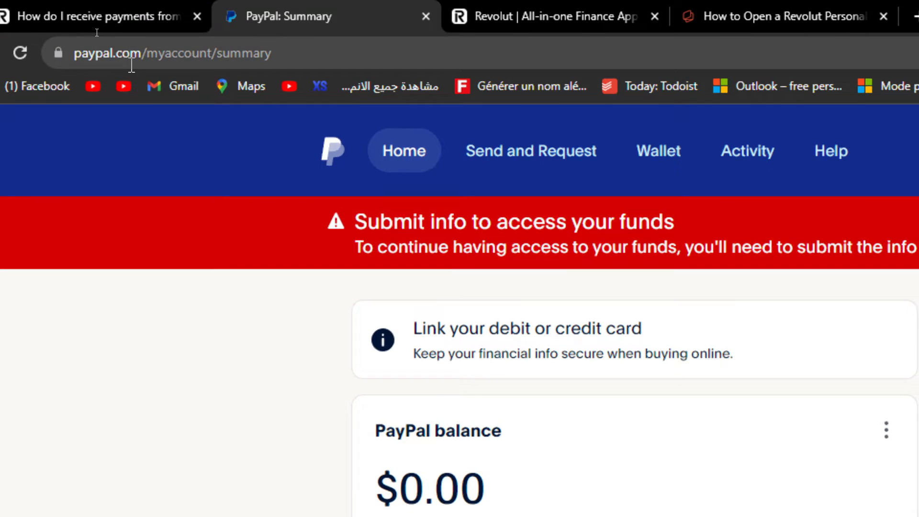
On the Revolut homepage, view the 'Get the Revolut app' download popup with its QR code and SMS option.
left_click(308, 8)
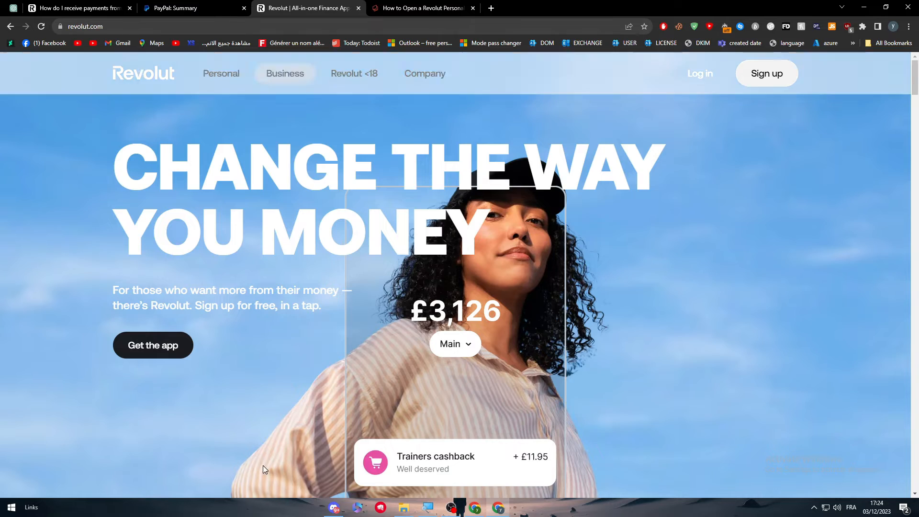
mouse_move(231, 382)
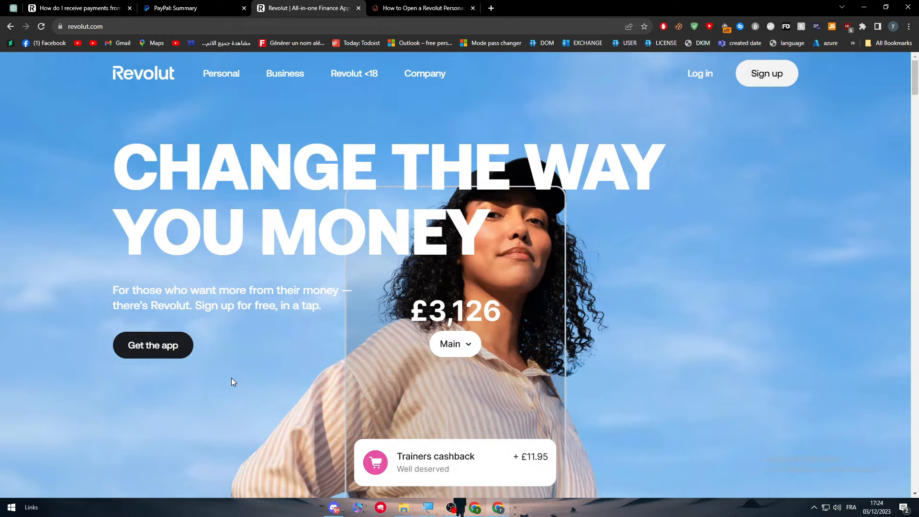
mouse_move(435, 397)
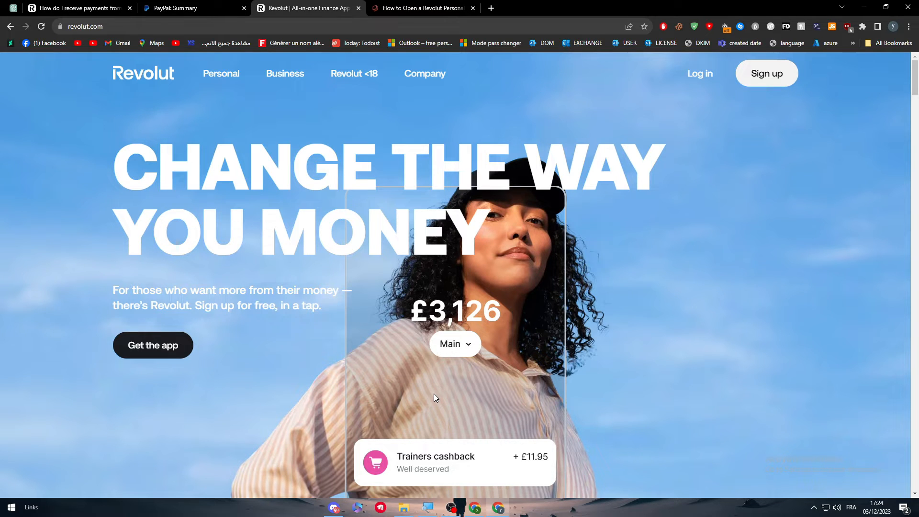
mouse_move(814, 98)
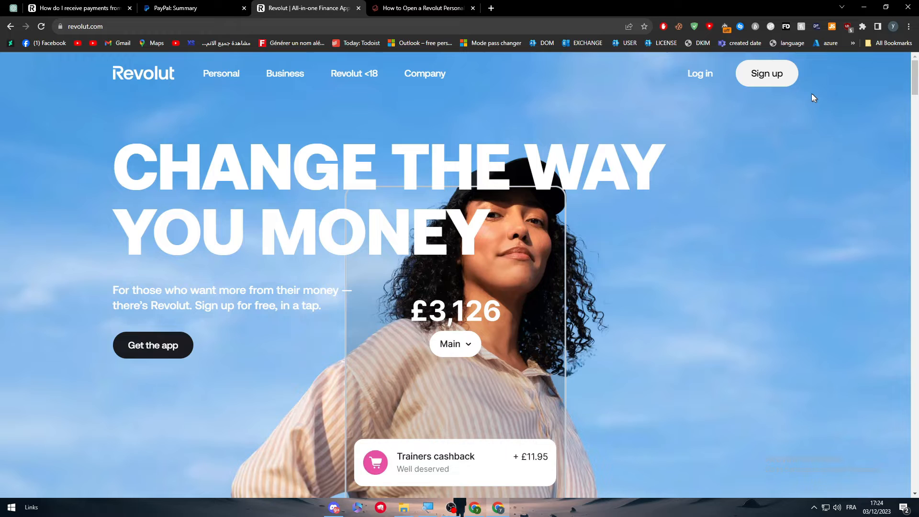
left_click(153, 345)
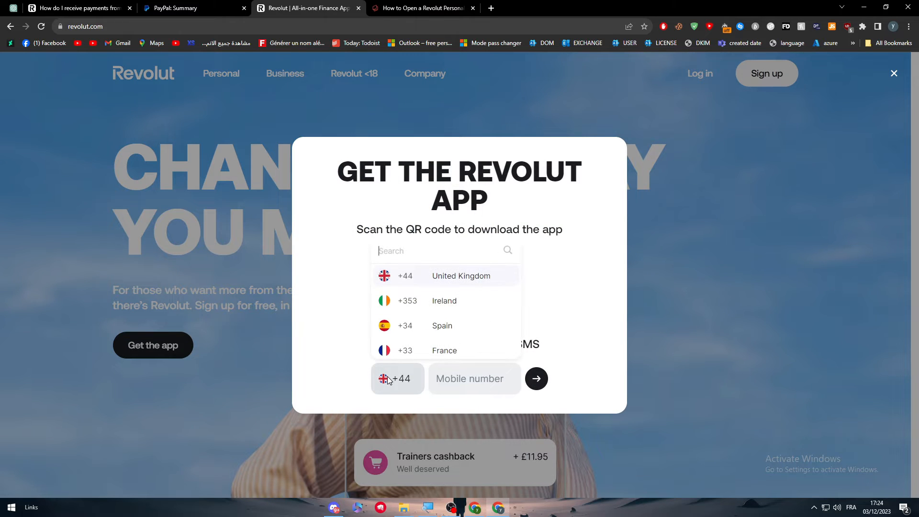
left_click(569, 318)
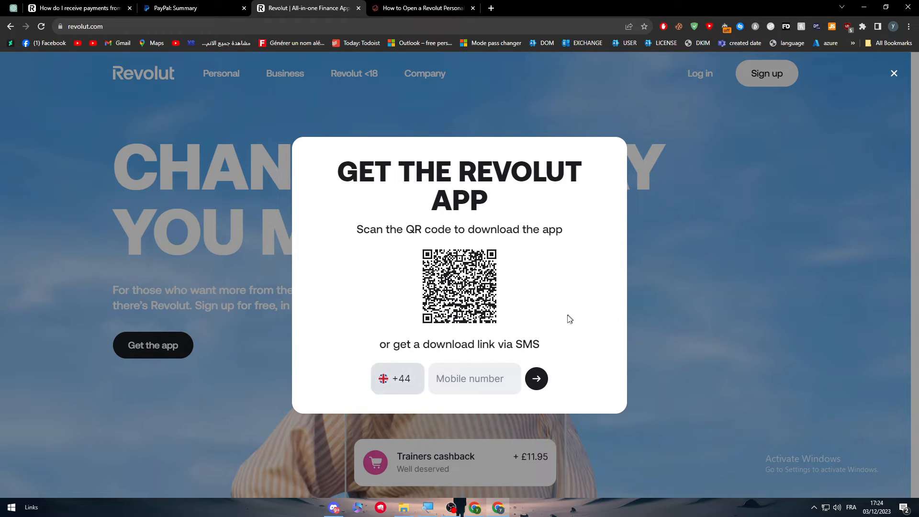
mouse_move(534, 300)
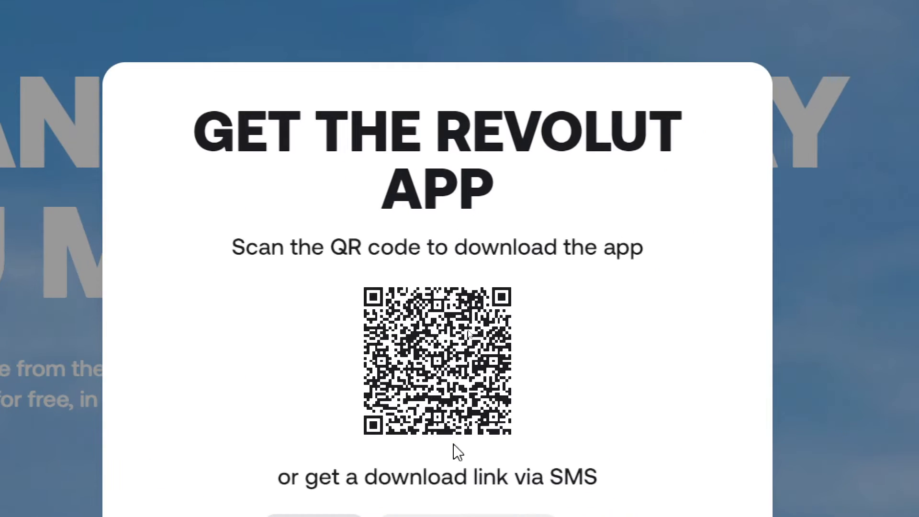
scroll("down", 3)
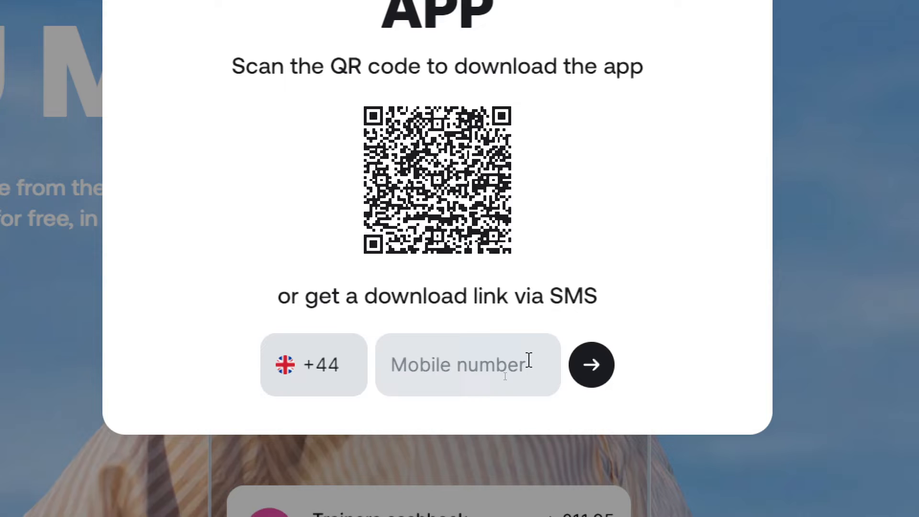
mouse_move(394, 345)
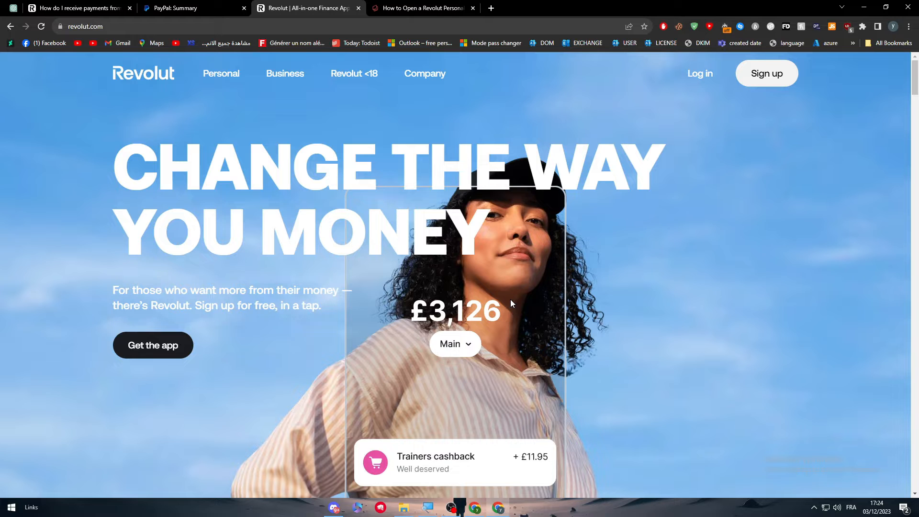
Switch to the Statrys article 'How to Open a Revolut Personal Account'.
left_click(420, 8)
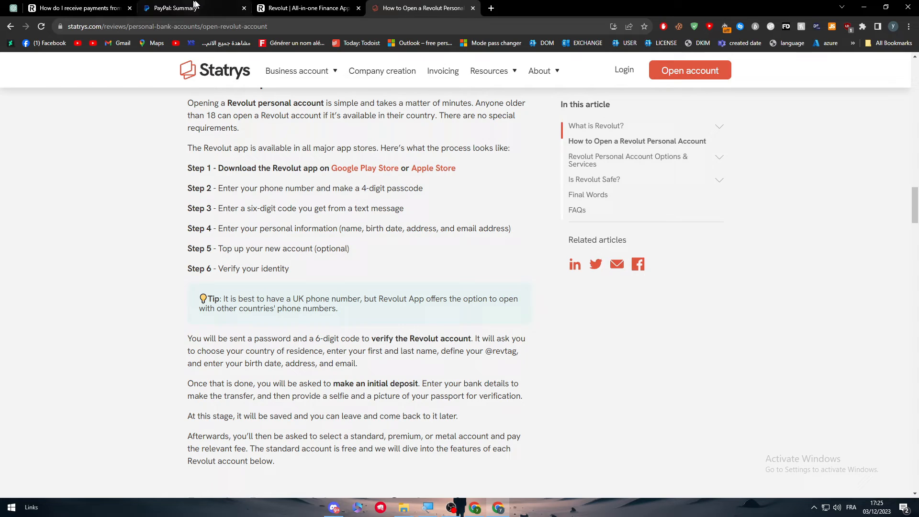
Scroll the Revolut page to the Standard, Premium and Metal plan comparison.
left_click(305, 8)
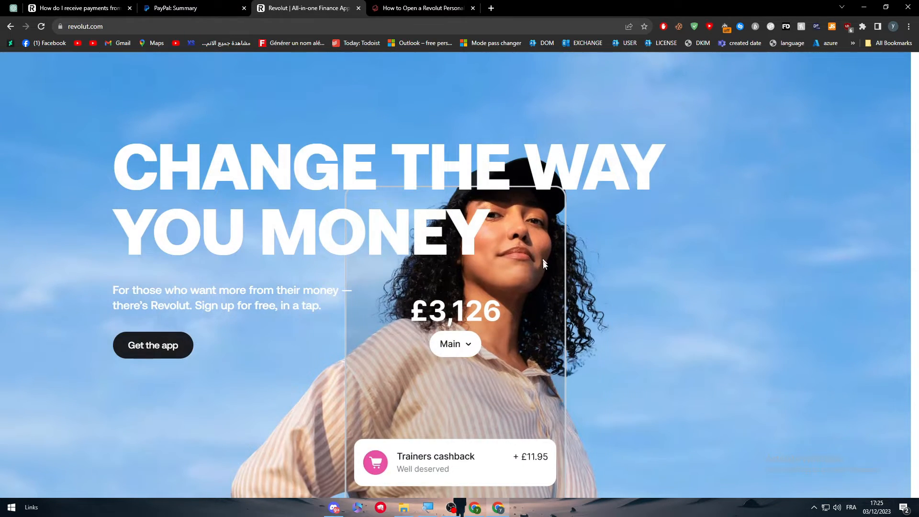
scroll("down", 3)
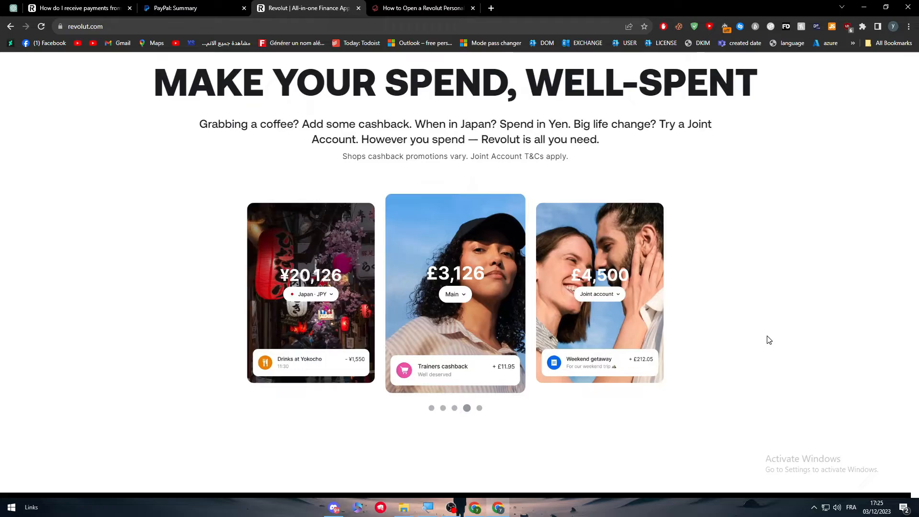
scroll("down", 3)
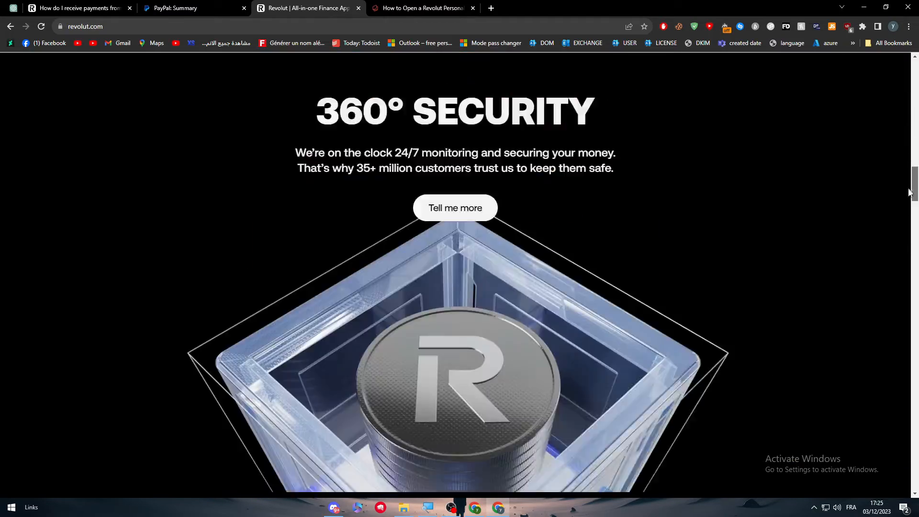
scroll("down", 3)
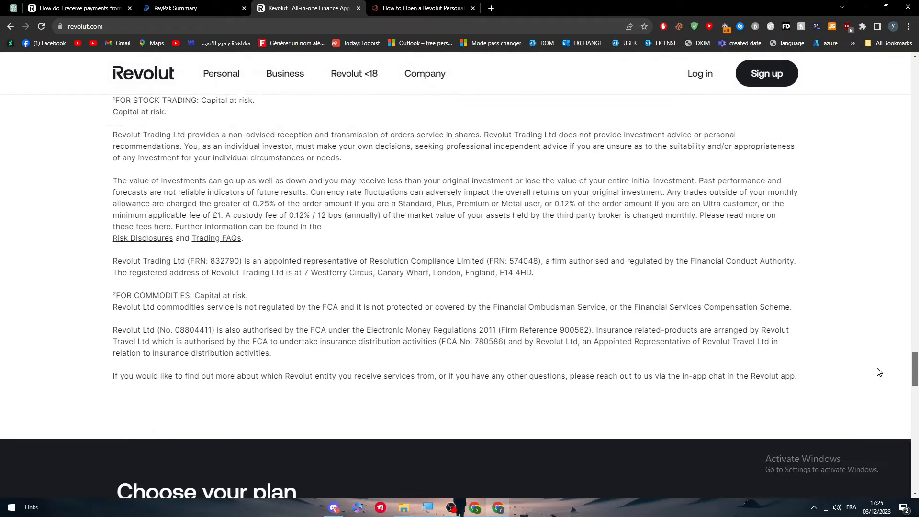
scroll("down", 3)
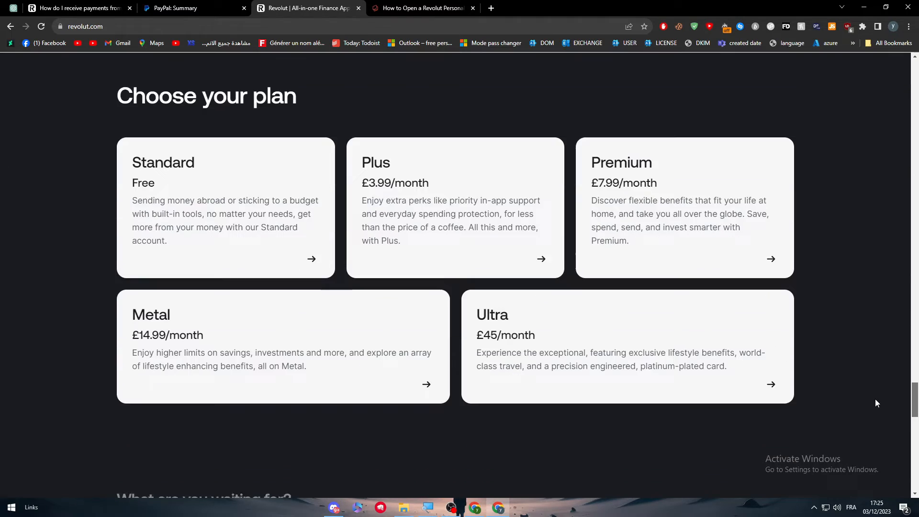
scroll("down", 3)
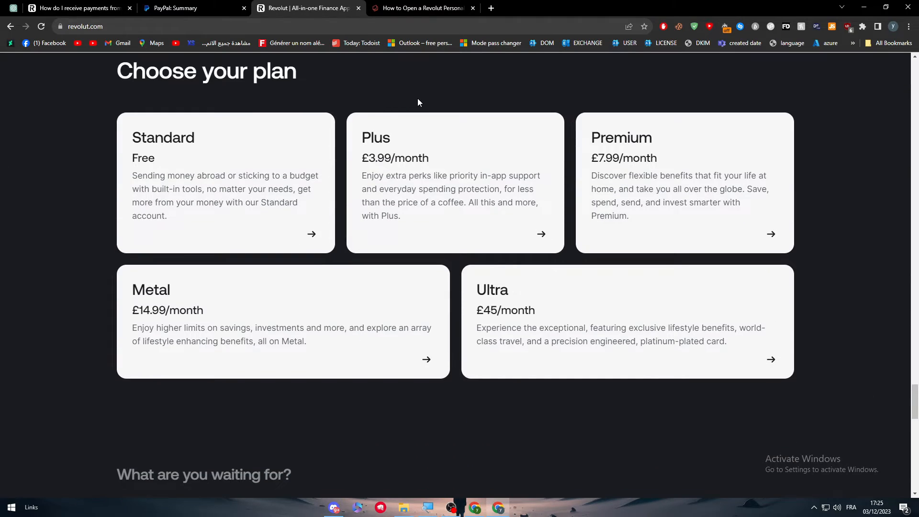
mouse_move(403, 105)
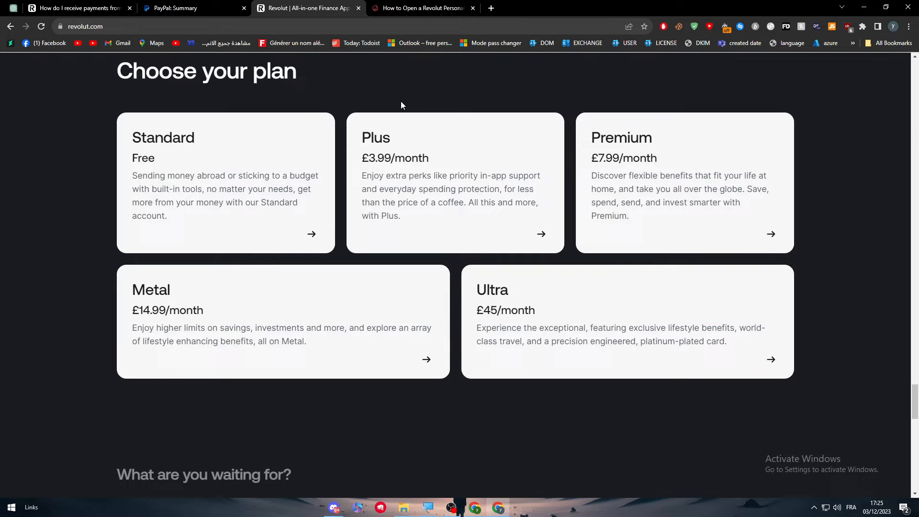
mouse_move(394, 100)
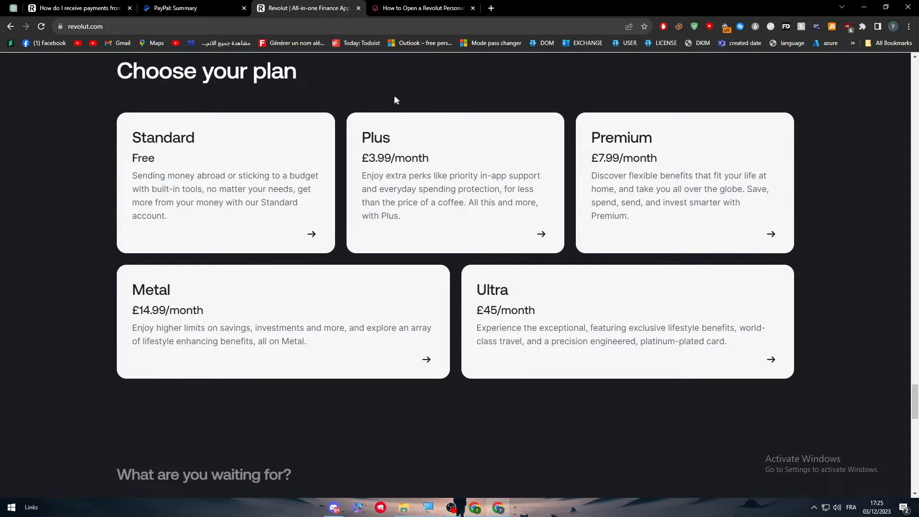
scroll("down", 3)
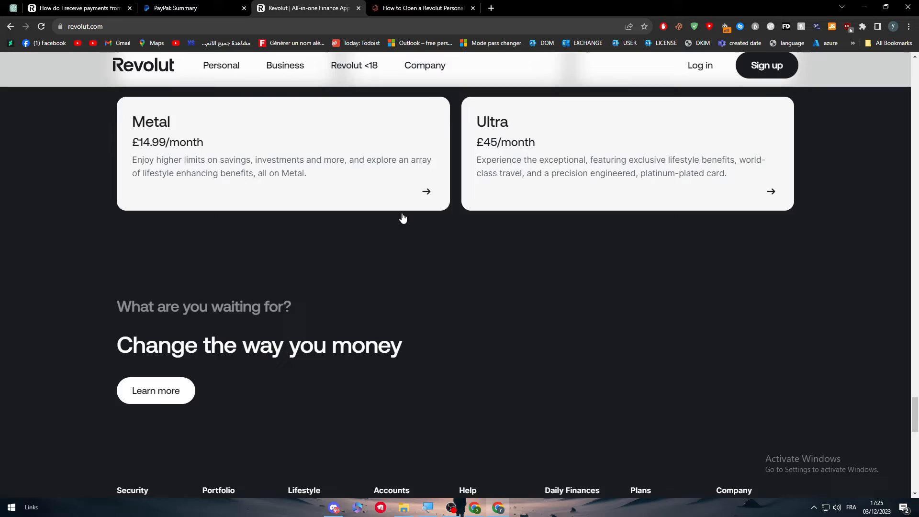
scroll("up", 3)
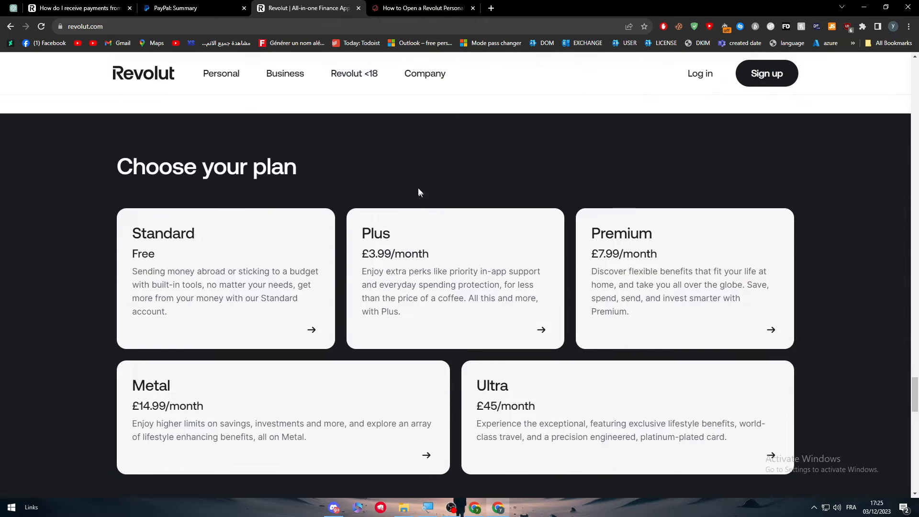
mouse_move(404, 186)
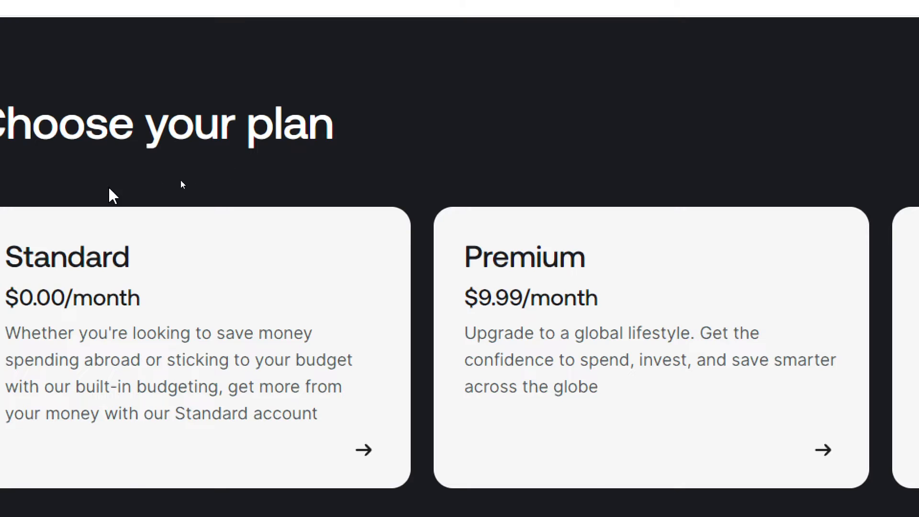
scroll("right", 3)
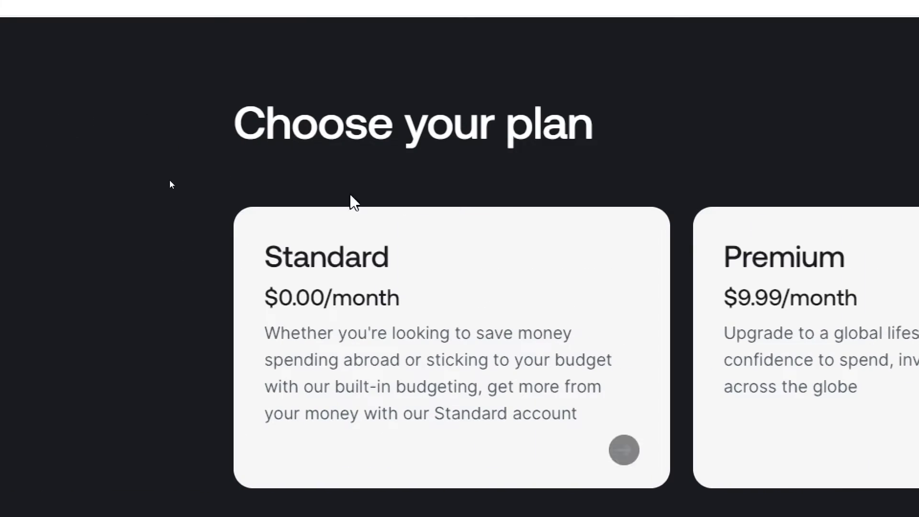
scroll("right", 3)
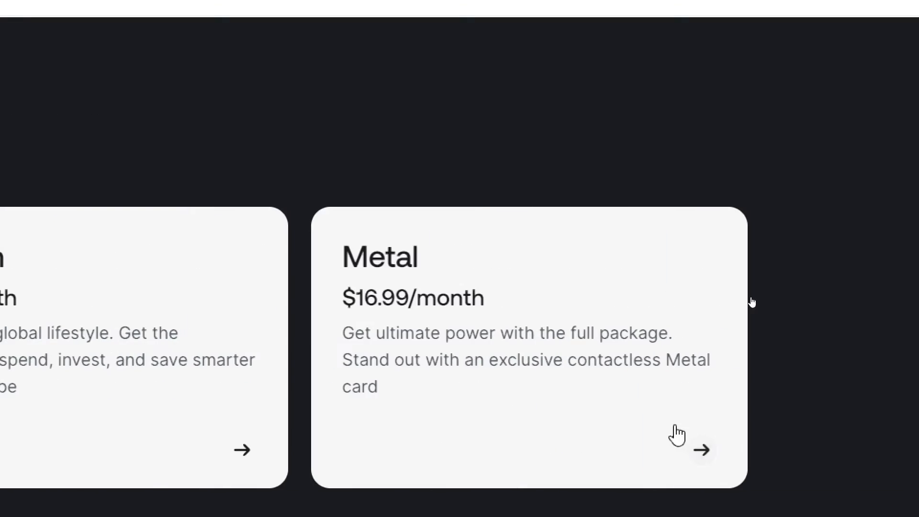
scroll("left", 3)
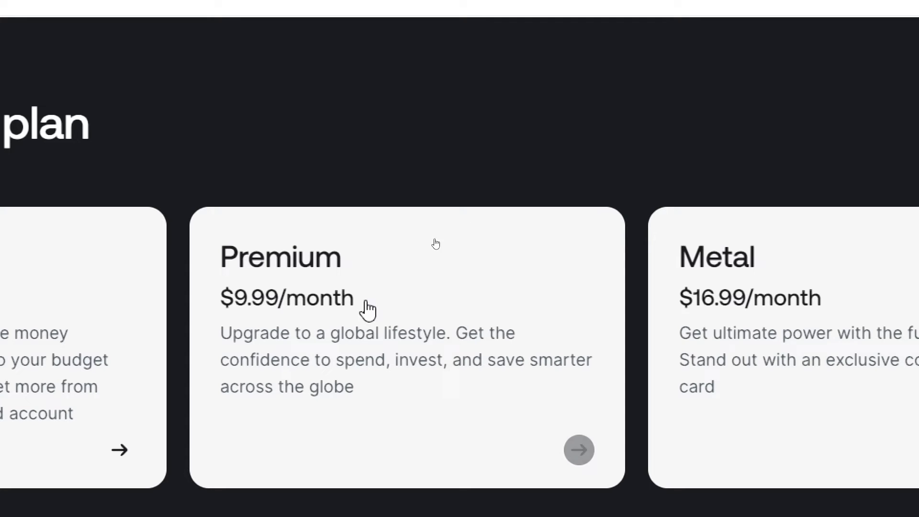
mouse_move(309, 162)
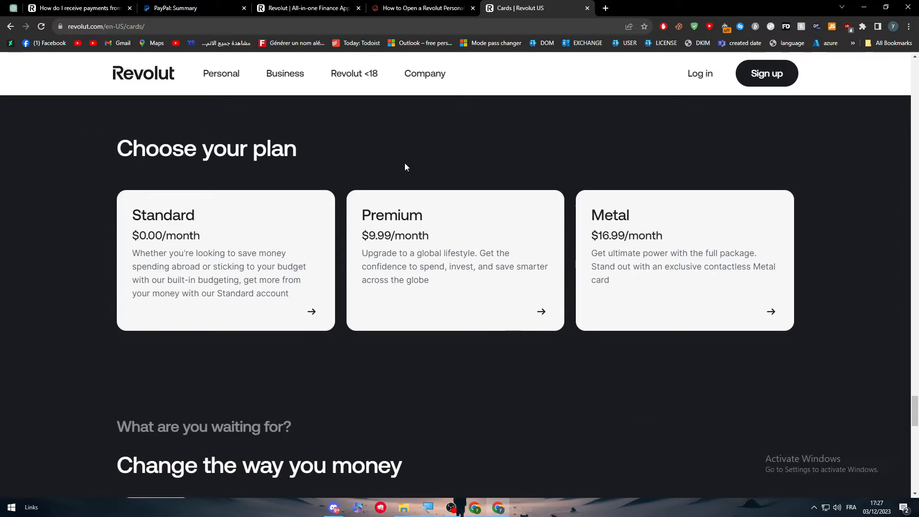
Search Google Images for 'revolut card' and preview the hand-held blue Revolut Mastercard.
left_click(605, 7)
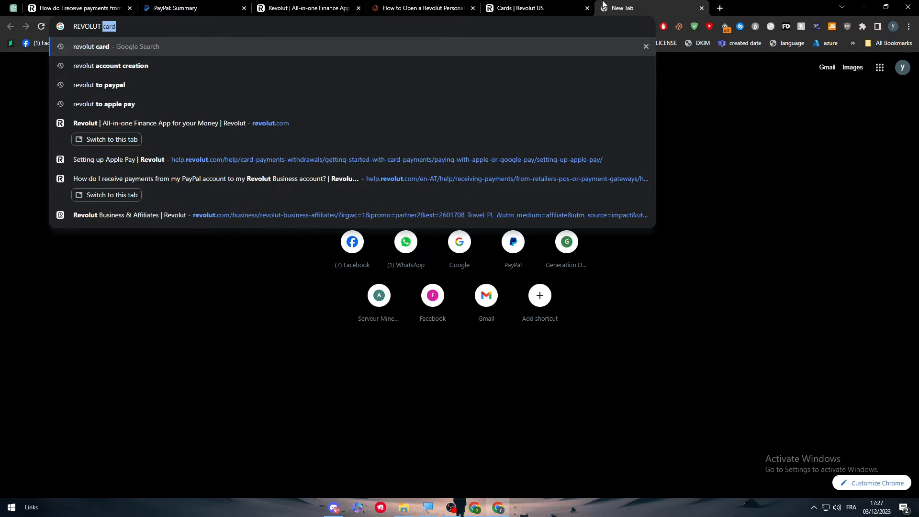
key("Return")
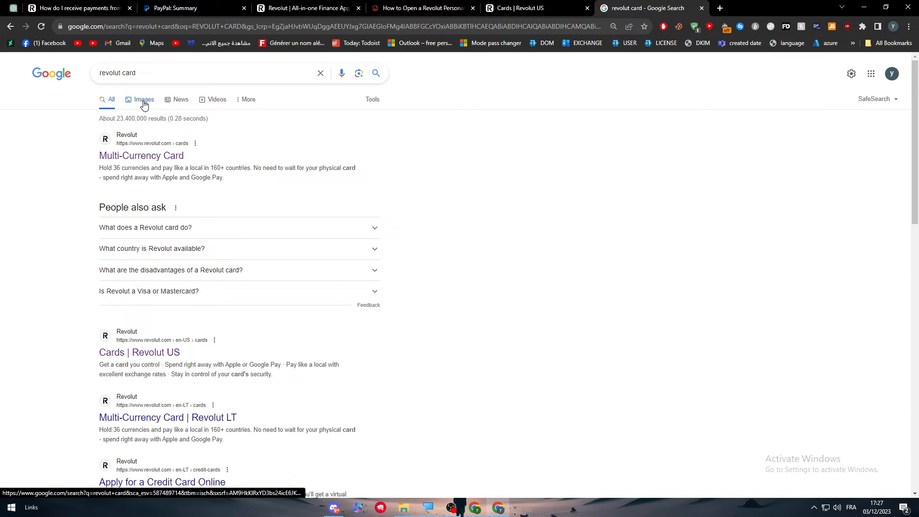
left_click(143, 99)
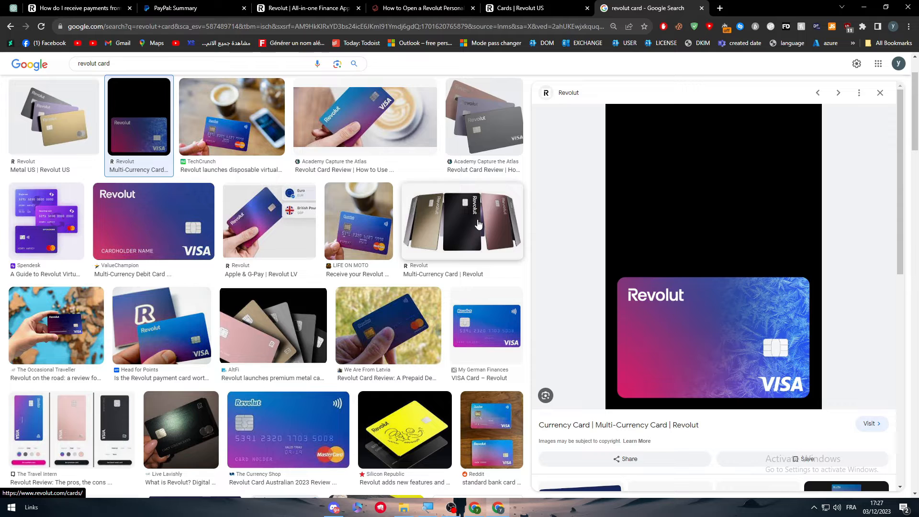
left_click(484, 117)
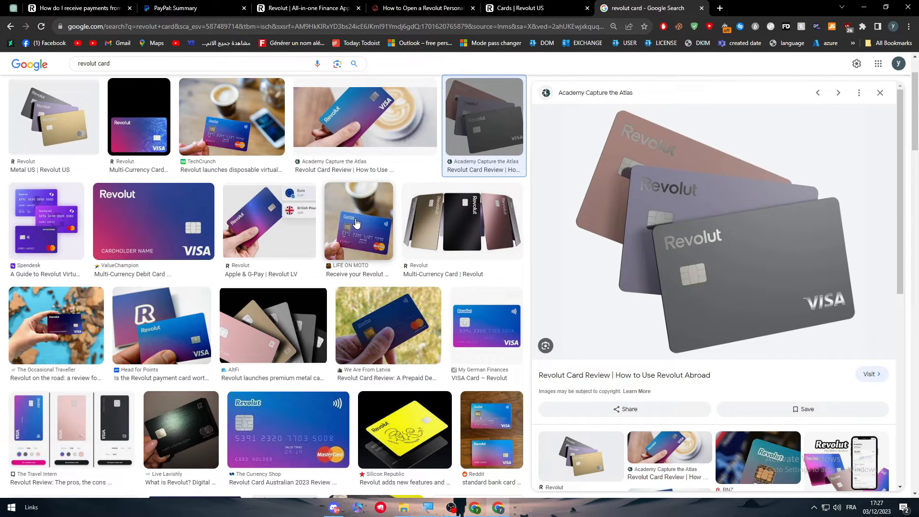
left_click(359, 221)
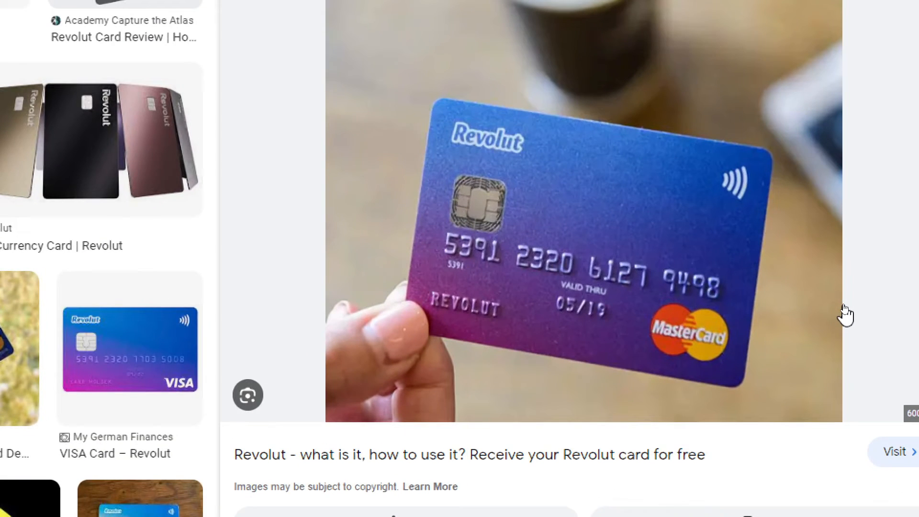
mouse_move(657, 305)
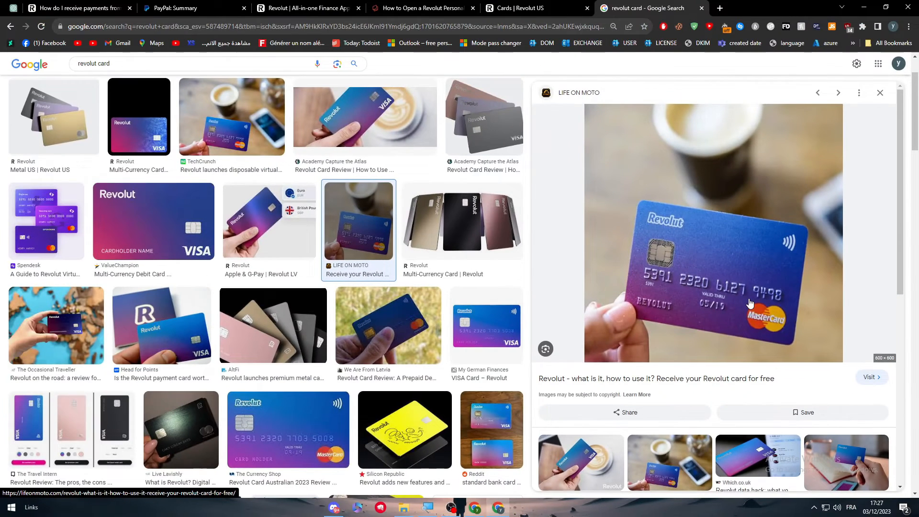
mouse_move(609, 213)
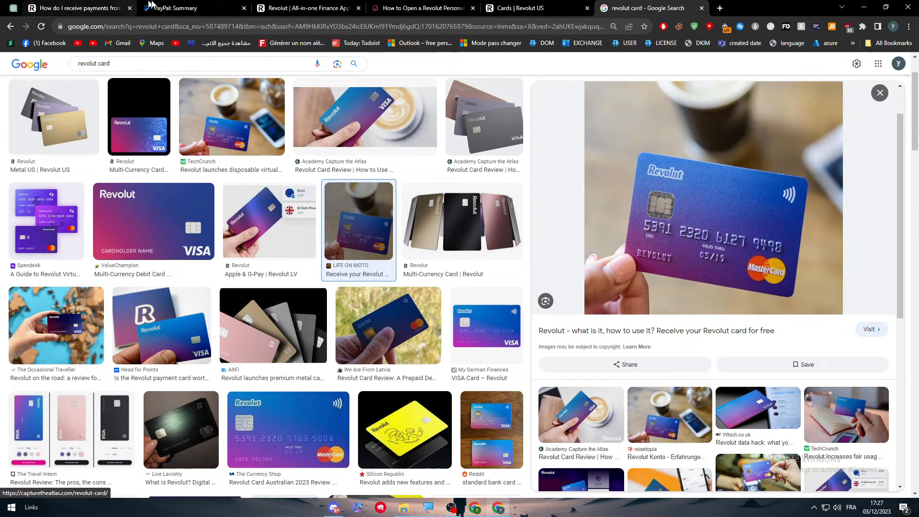
In PayPal Wallet, open the debit or credit card form and enter a Discover card number.
left_click(193, 8)
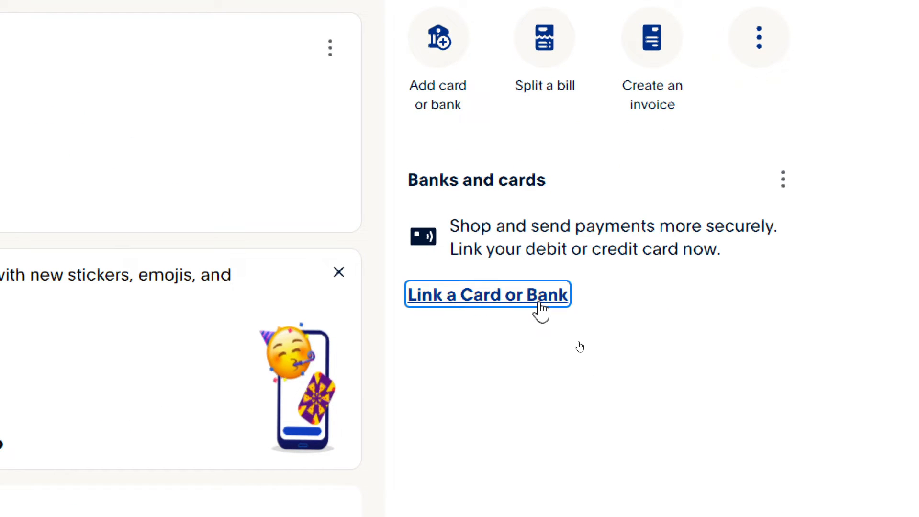
left_click(488, 295)
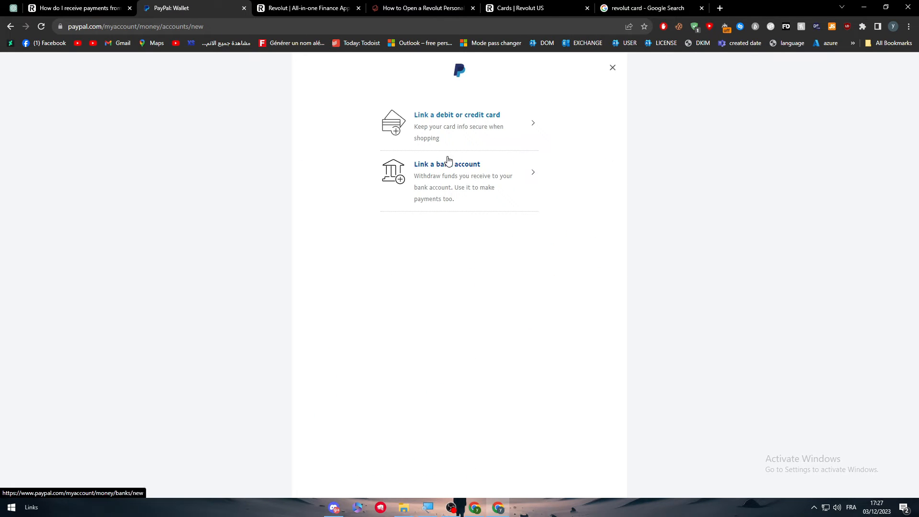
left_click(457, 114)
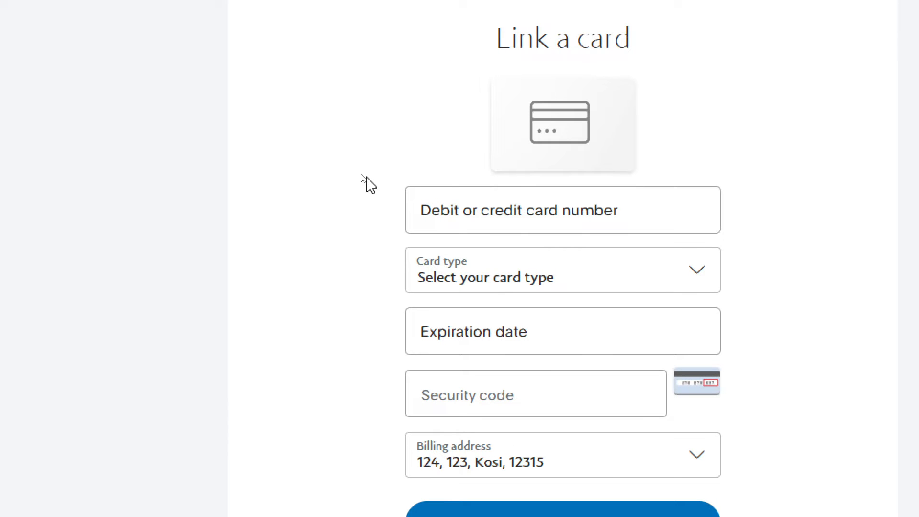
type("3213213")
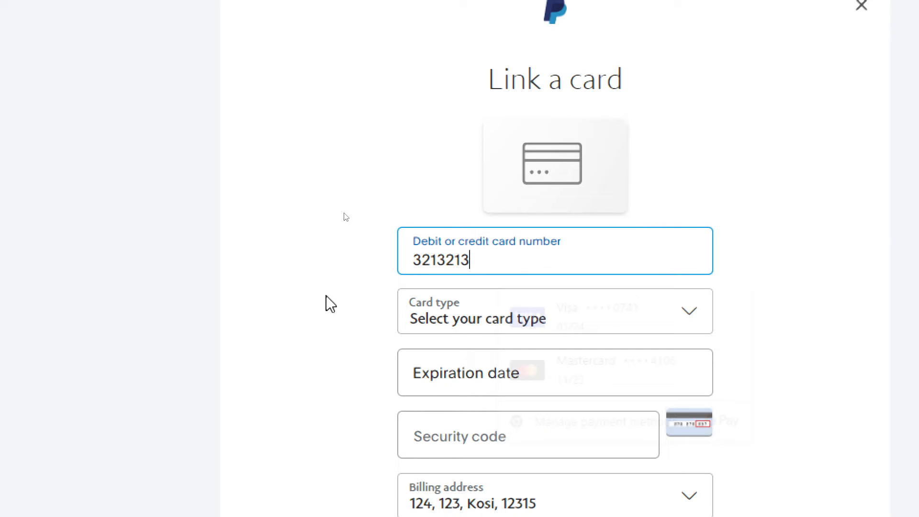
type("123213")
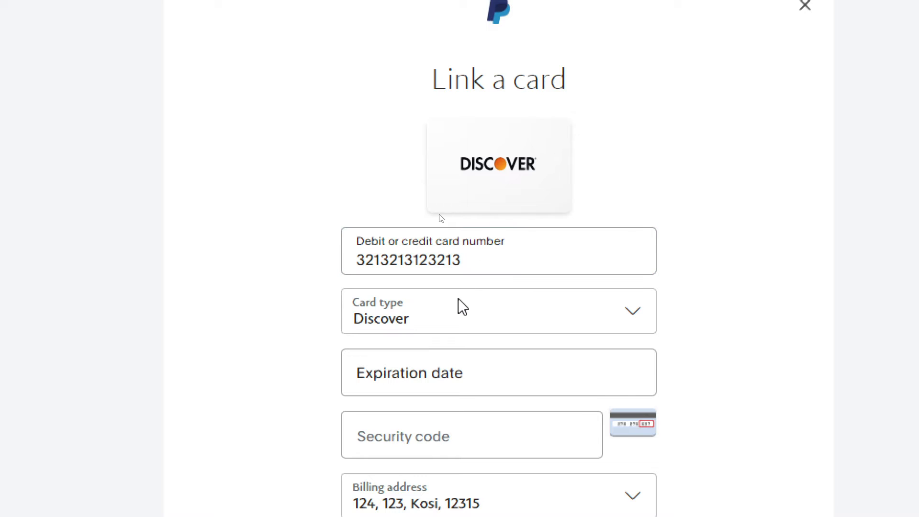
left_click(499, 311)
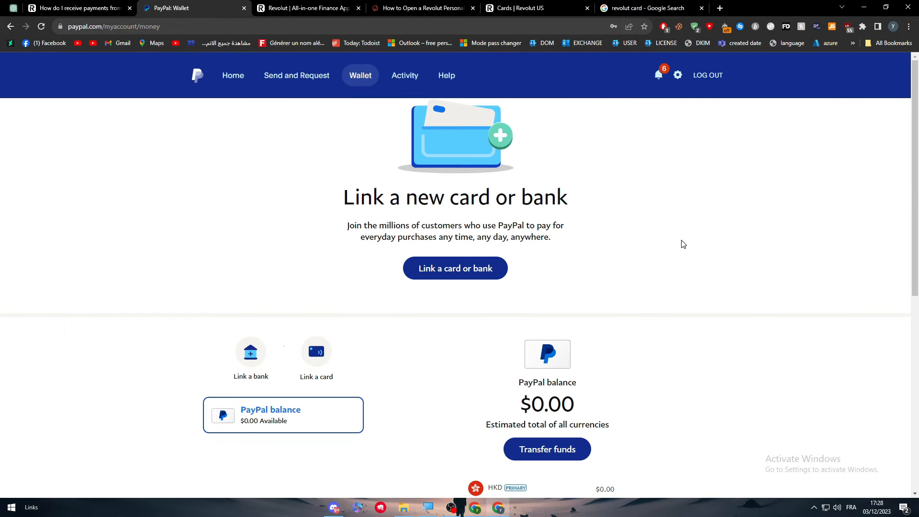
mouse_move(656, 261)
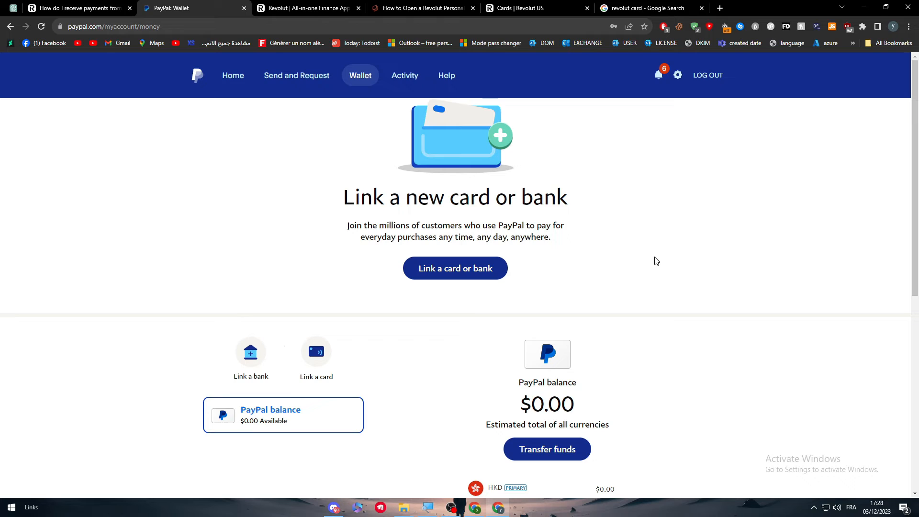
mouse_move(416, 235)
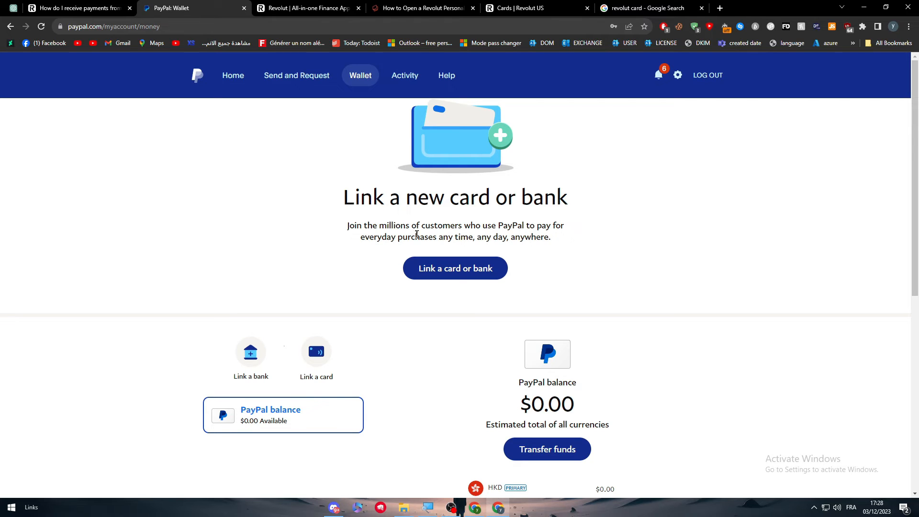
mouse_move(687, 57)
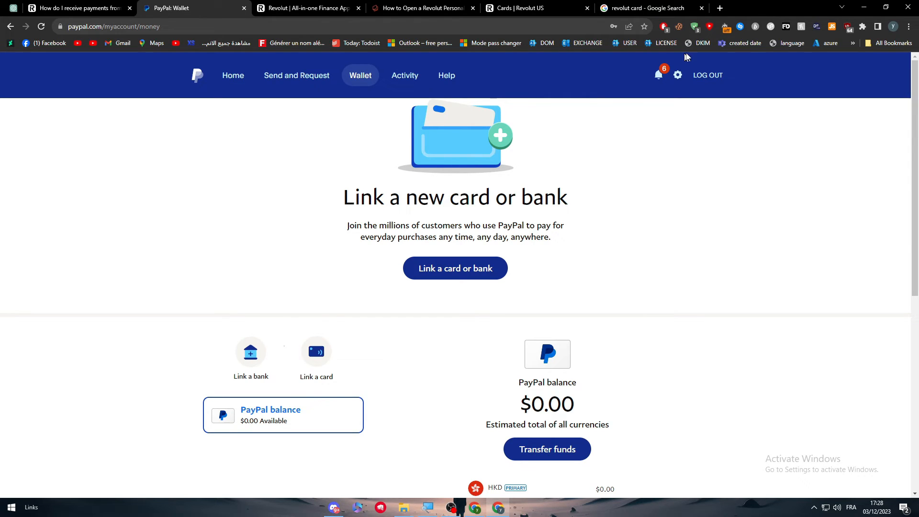
left_click(76, 8)
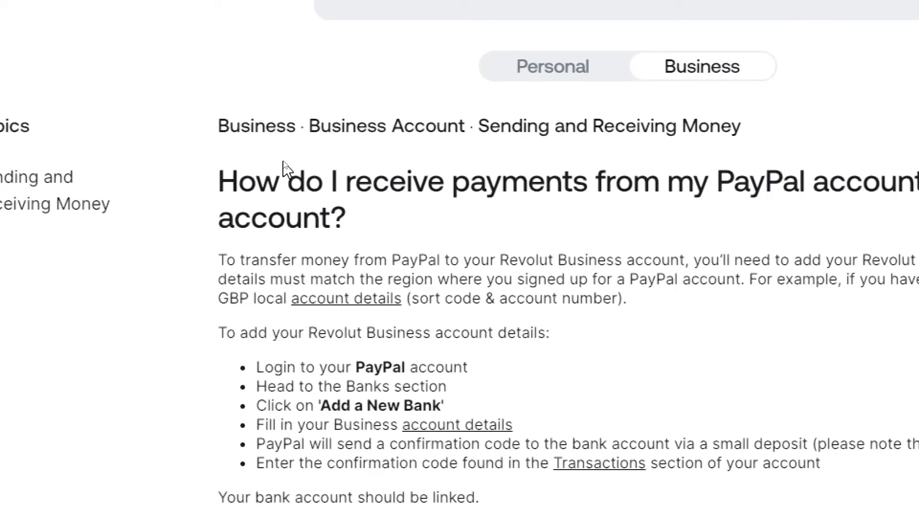
mouse_move(399, 271)
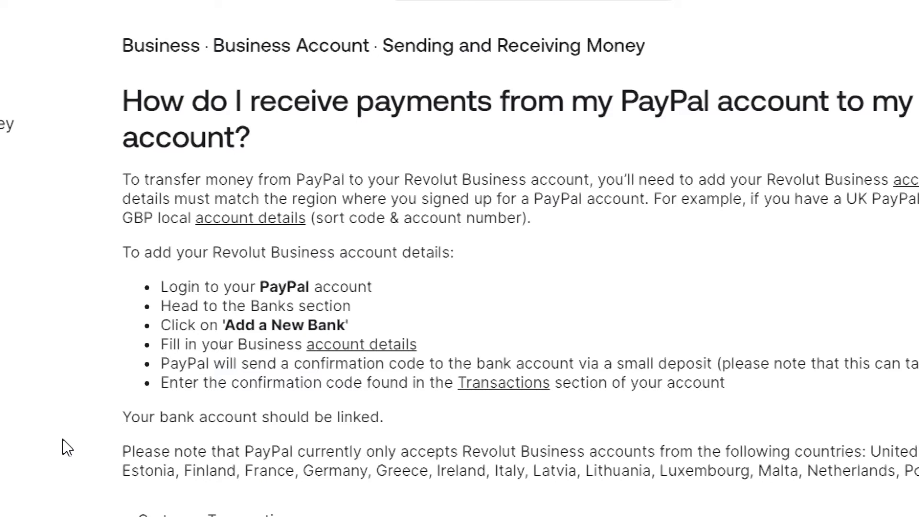
Scroll through the Revolut Business PayPal help article to its list of supported countries.
scroll("right", 3)
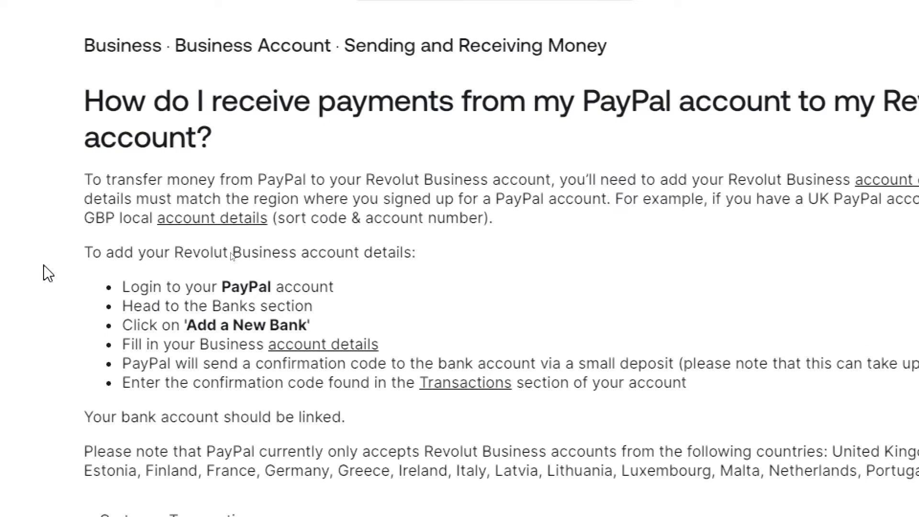
mouse_move(611, 339)
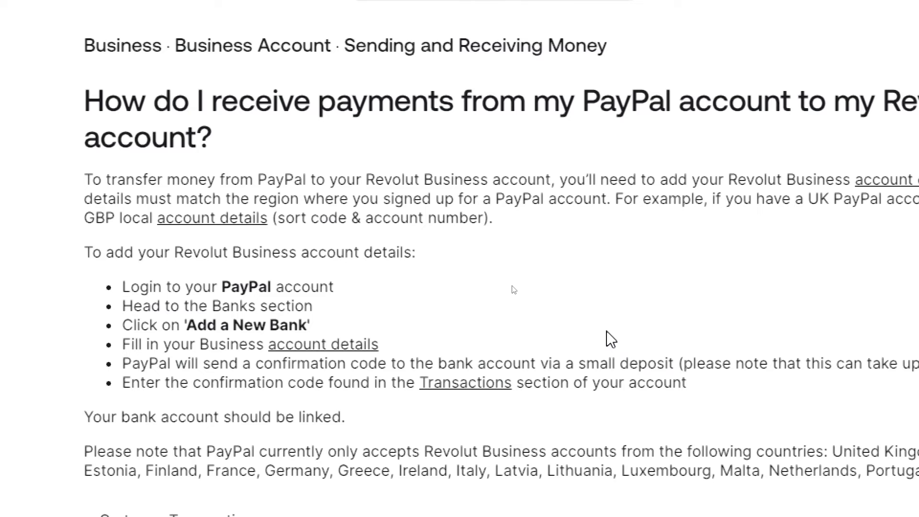
scroll("right", 3)
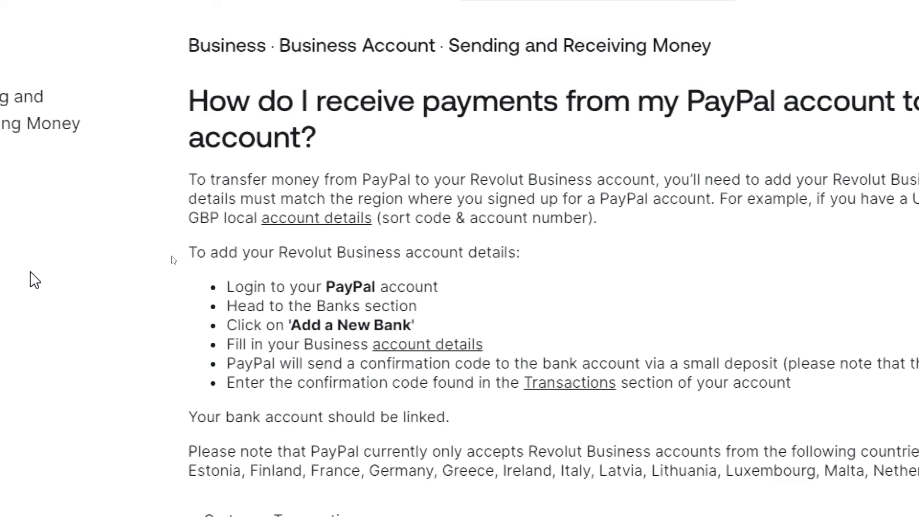
scroll("down", 3)
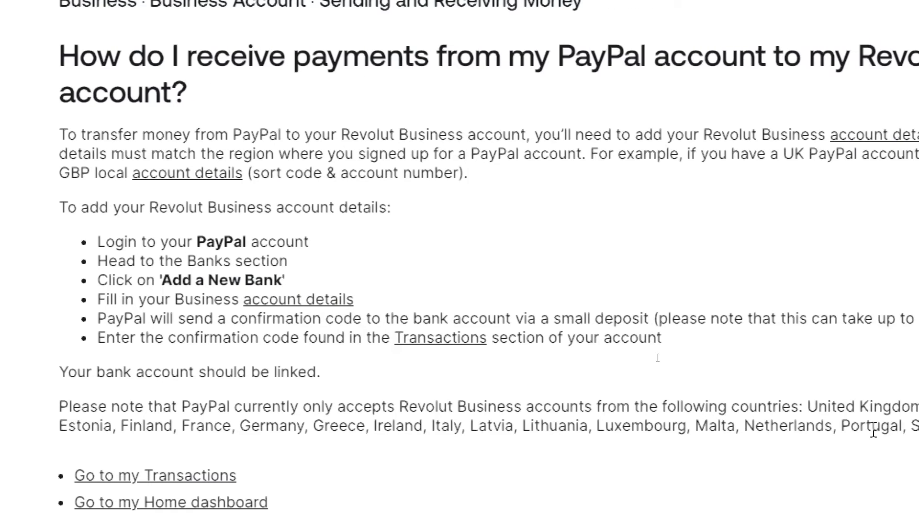
scroll("down", 3)
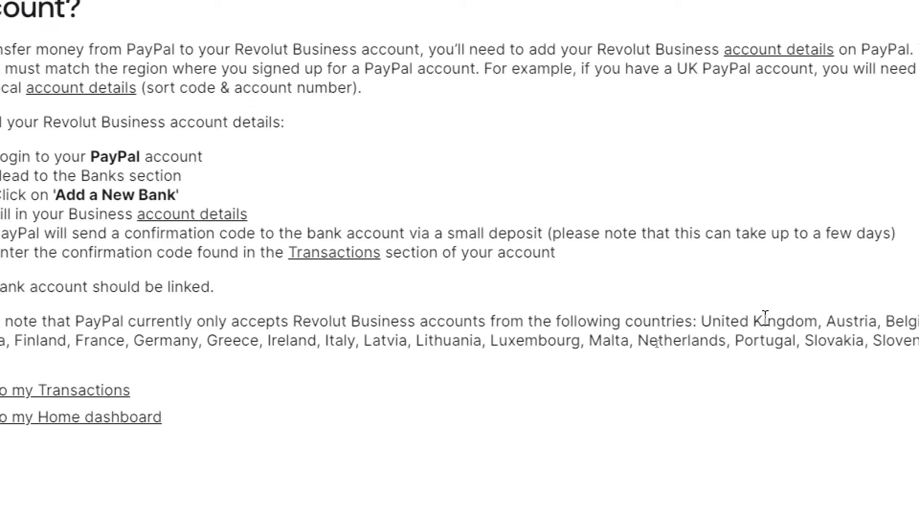
mouse_move(646, 293)
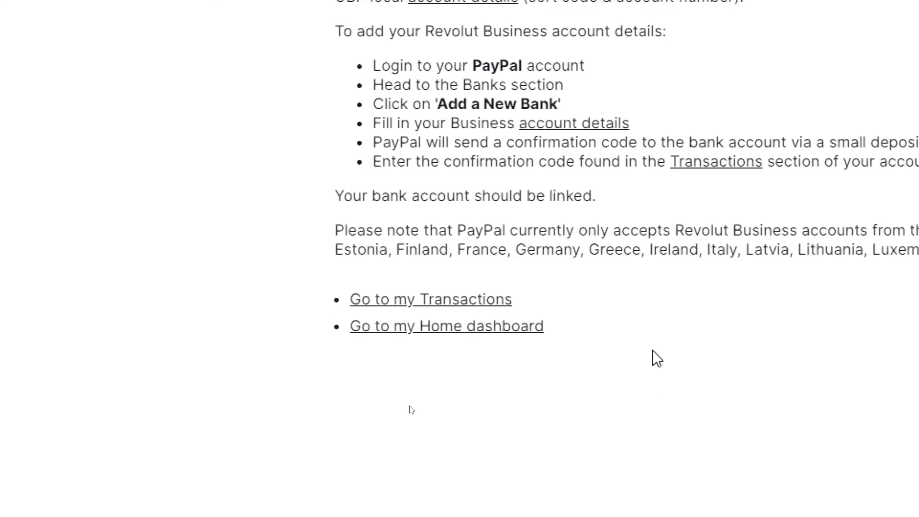
mouse_move(734, 319)
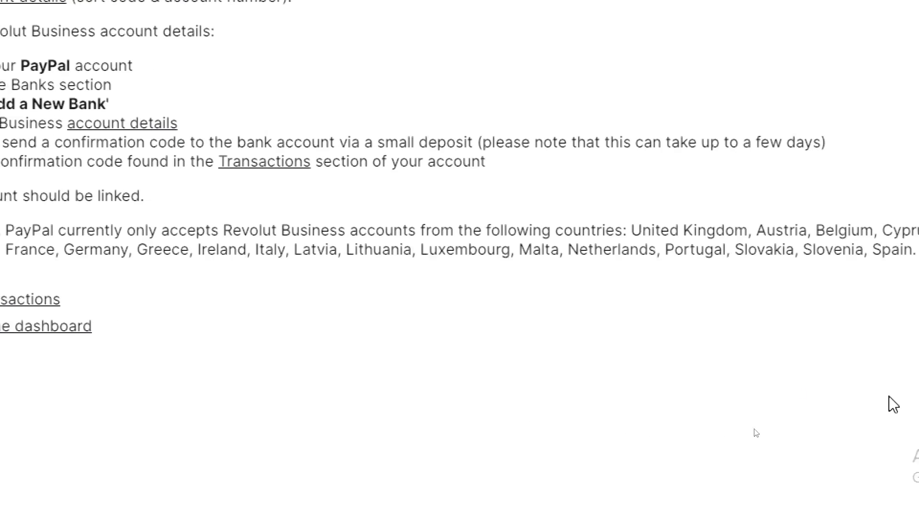
scroll("right", 3)
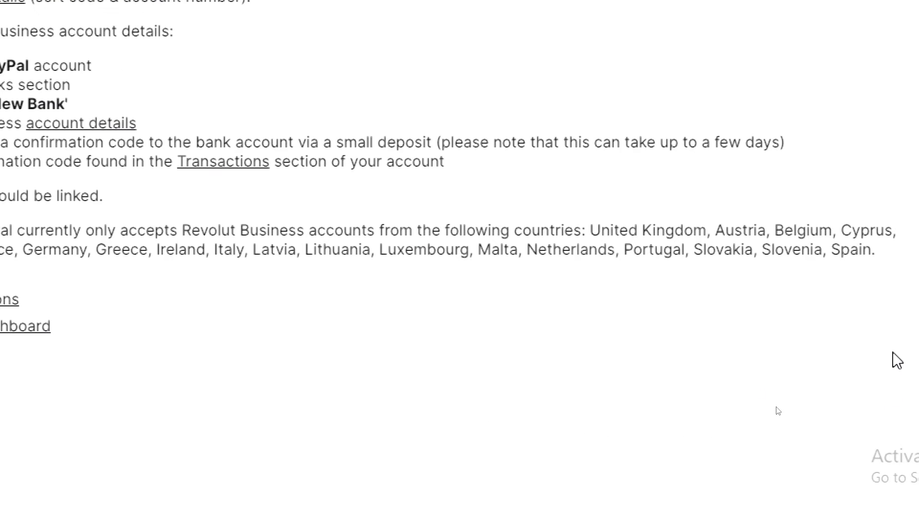
mouse_move(894, 334)
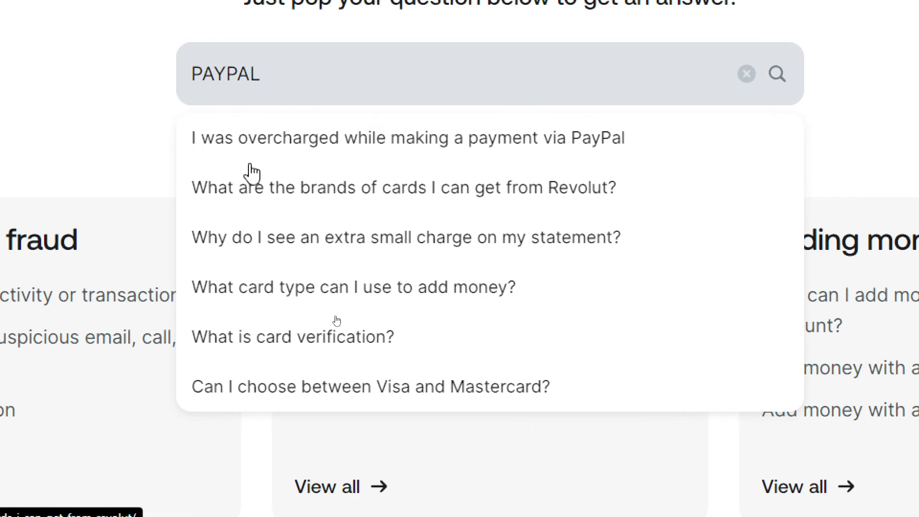
mouse_move(229, 157)
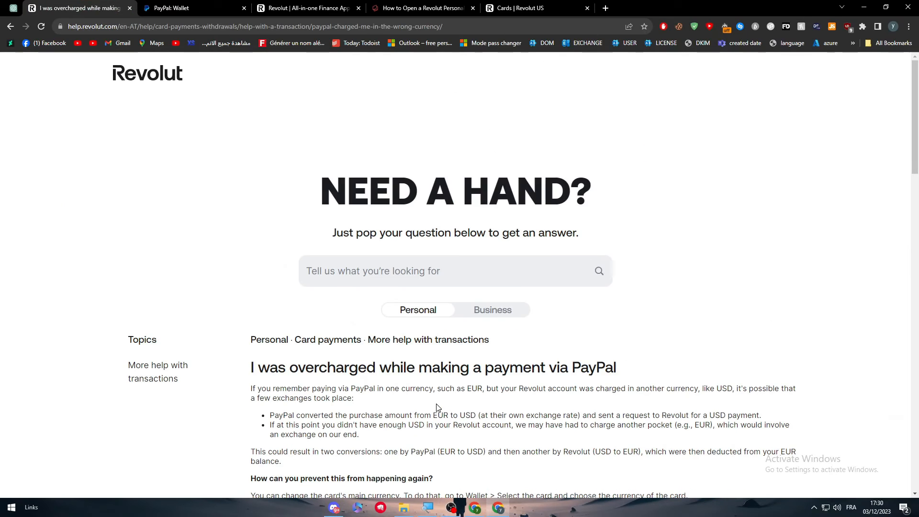
scroll("down", 3)
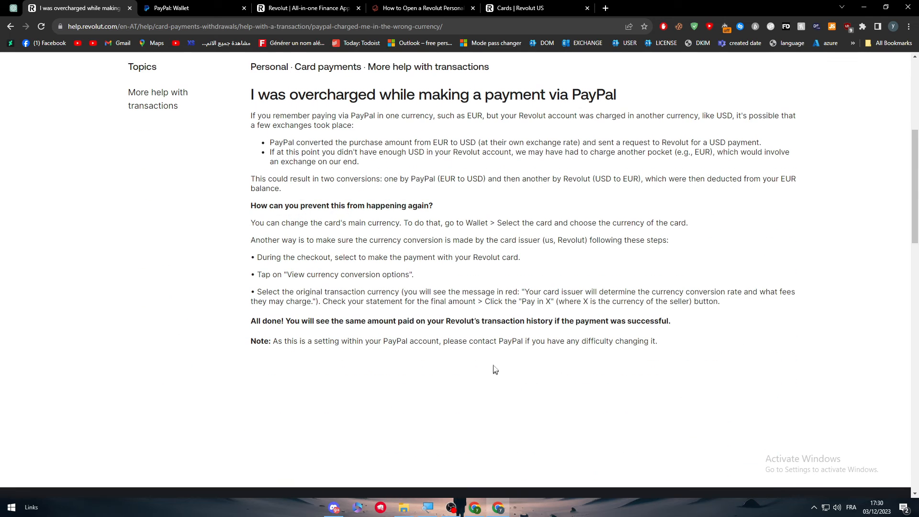
scroll("up", 3)
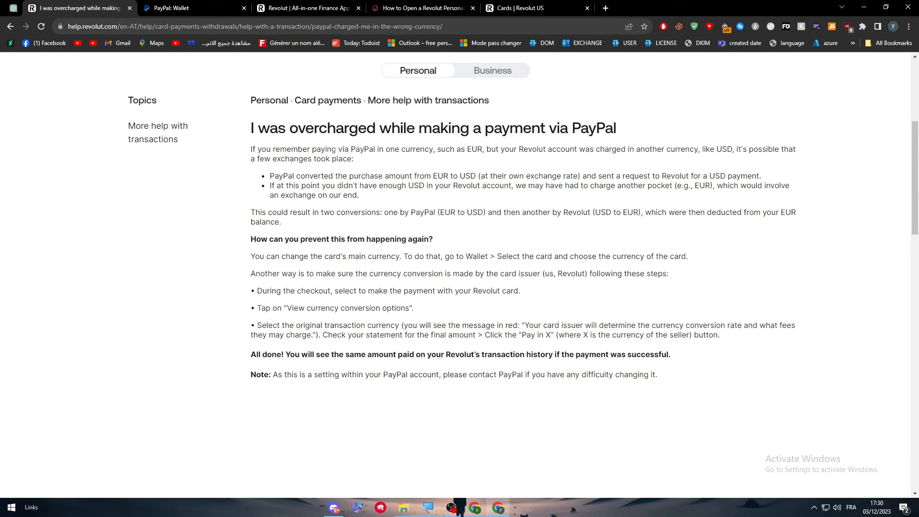
mouse_move(396, 168)
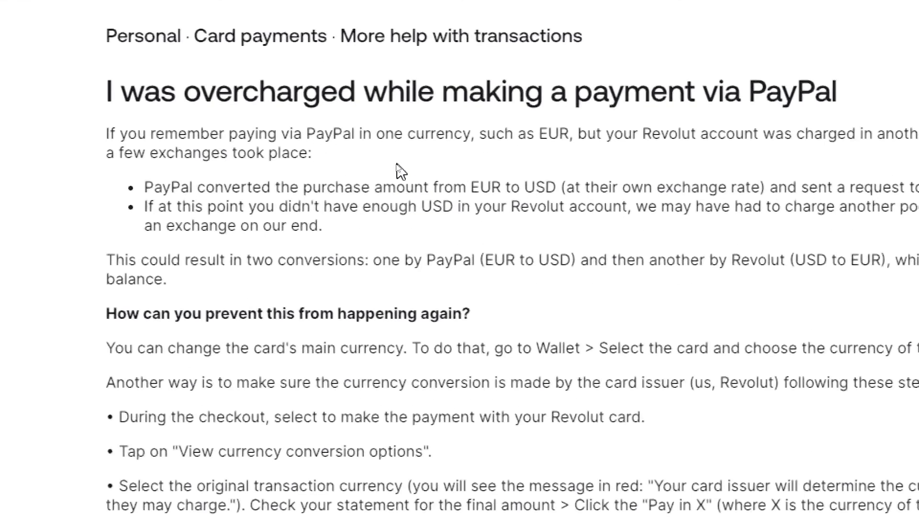
mouse_move(627, 191)
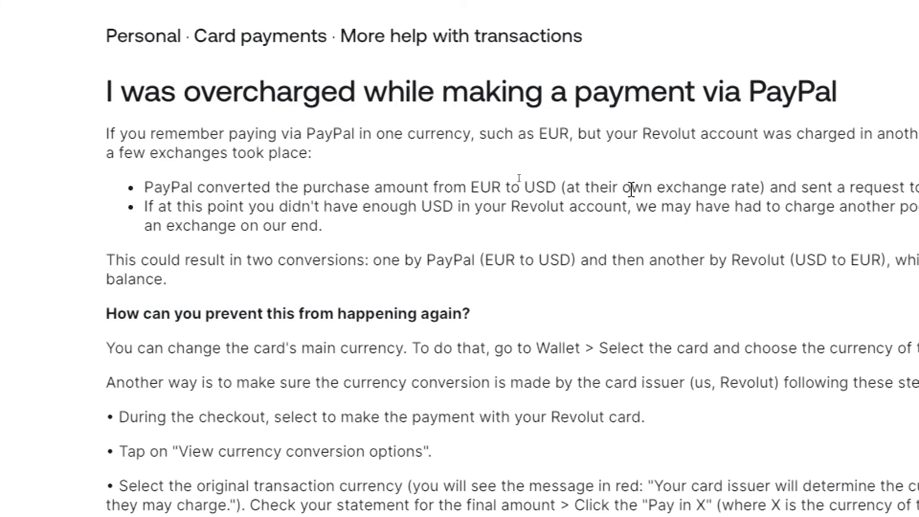
scroll("right", 3)
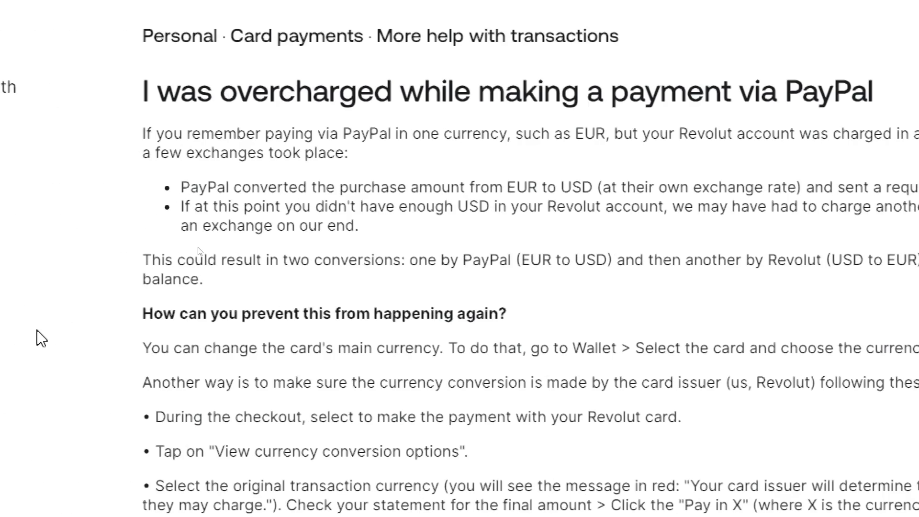
scroll("up", 3)
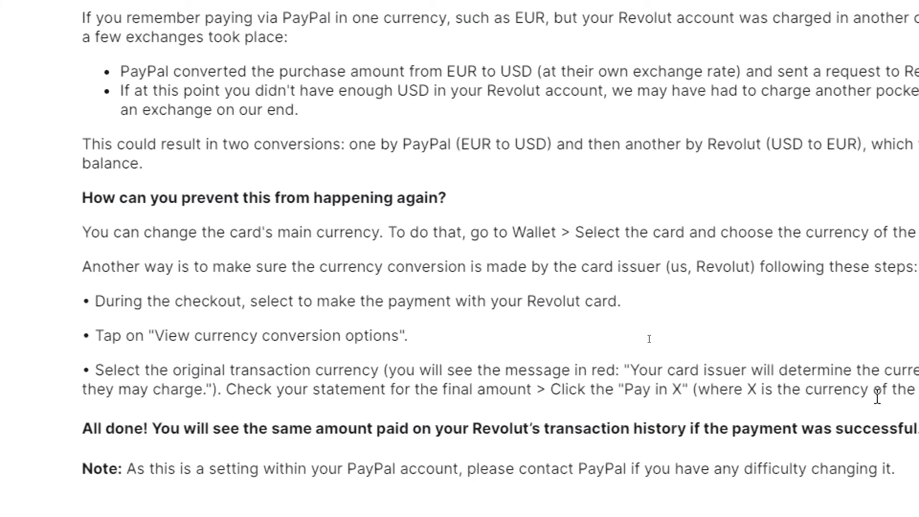
scroll("down", 3)
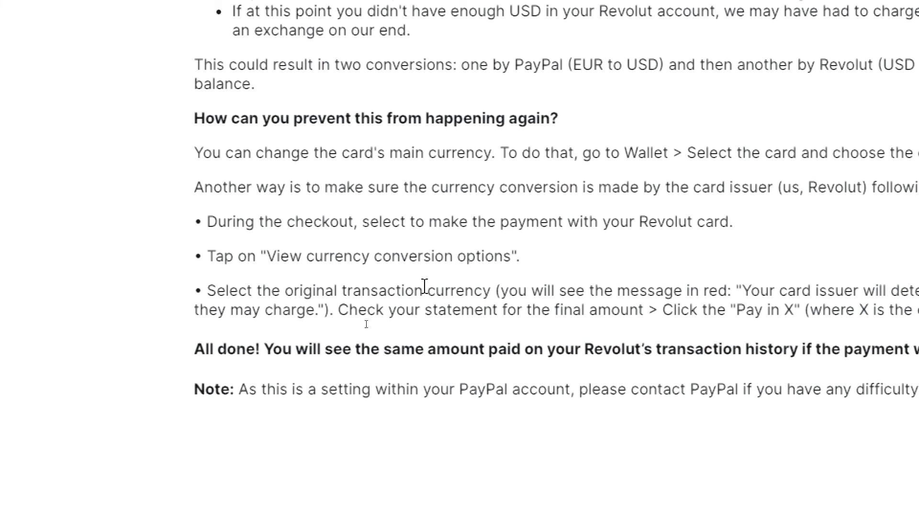
mouse_move(436, 317)
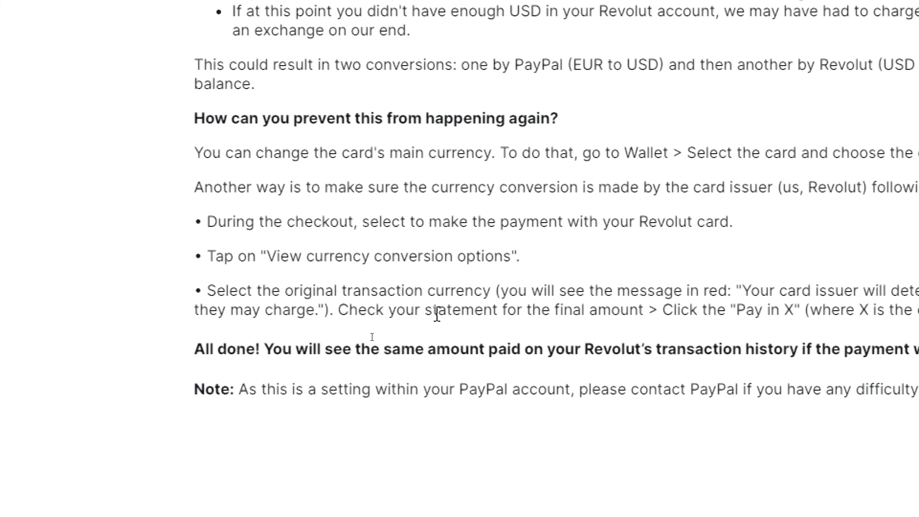
mouse_move(592, 346)
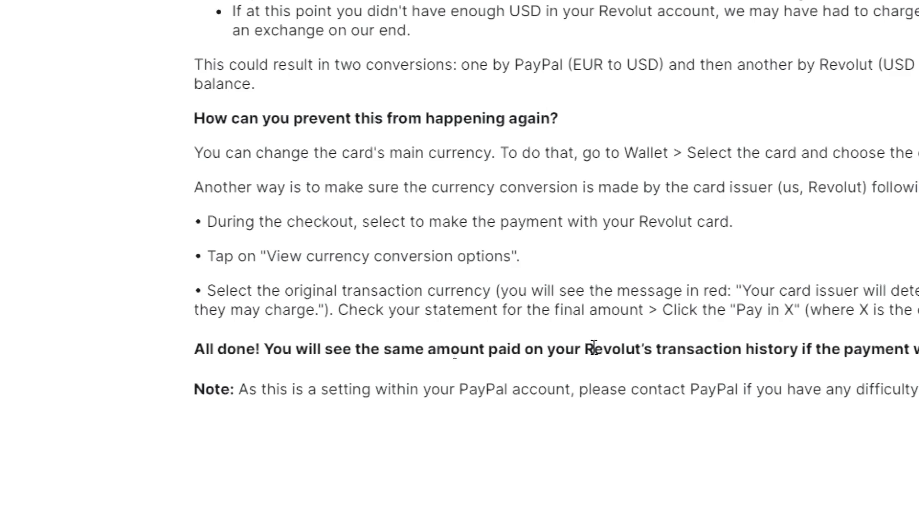
scroll("right", 3)
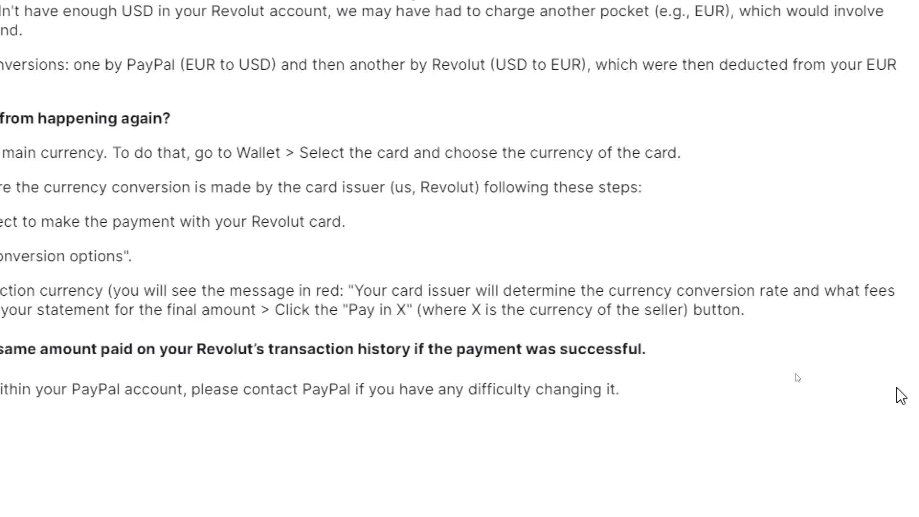
scroll("left", 3)
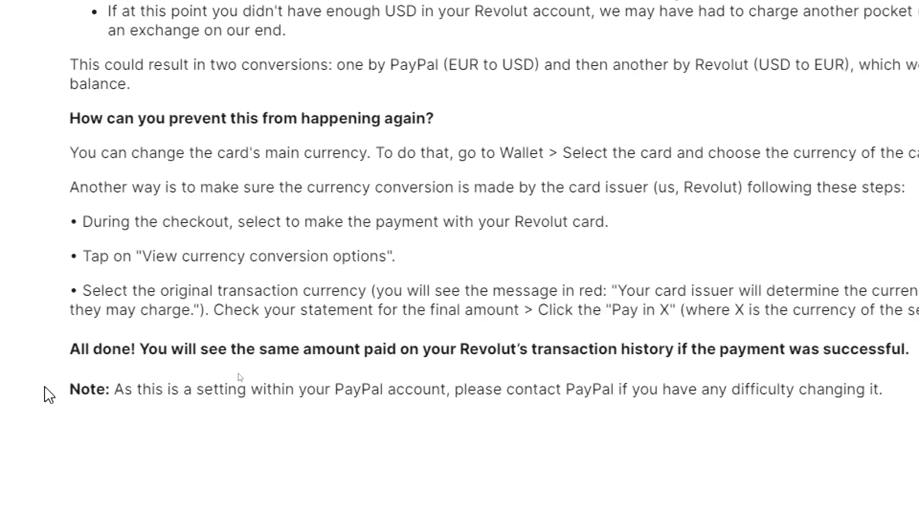
mouse_move(59, 405)
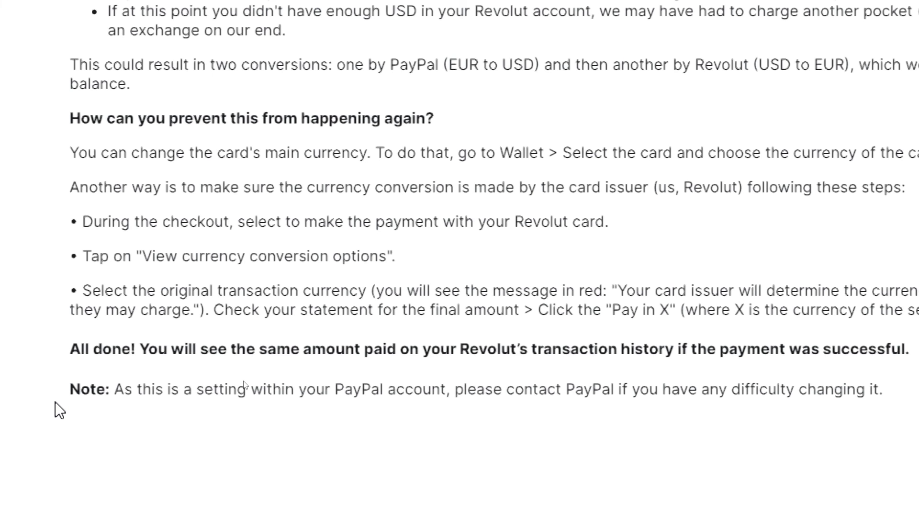
mouse_move(214, 437)
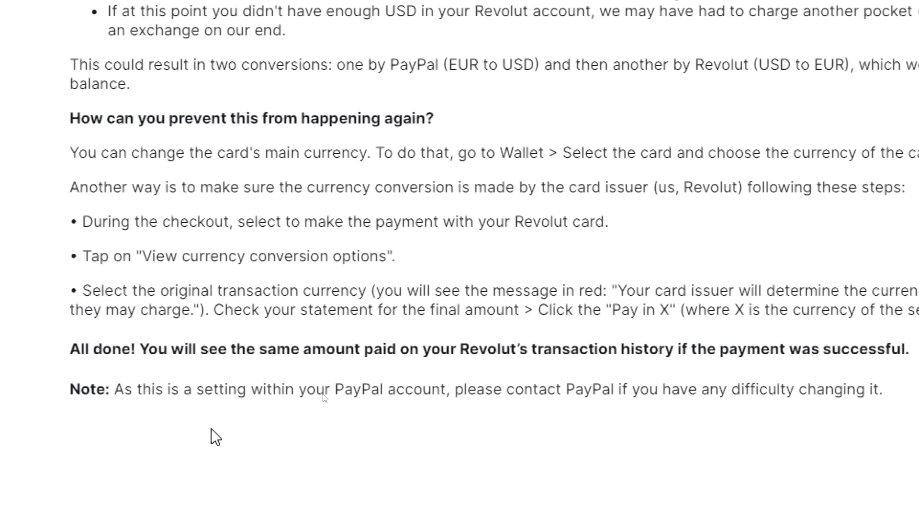
scroll("right", 3)
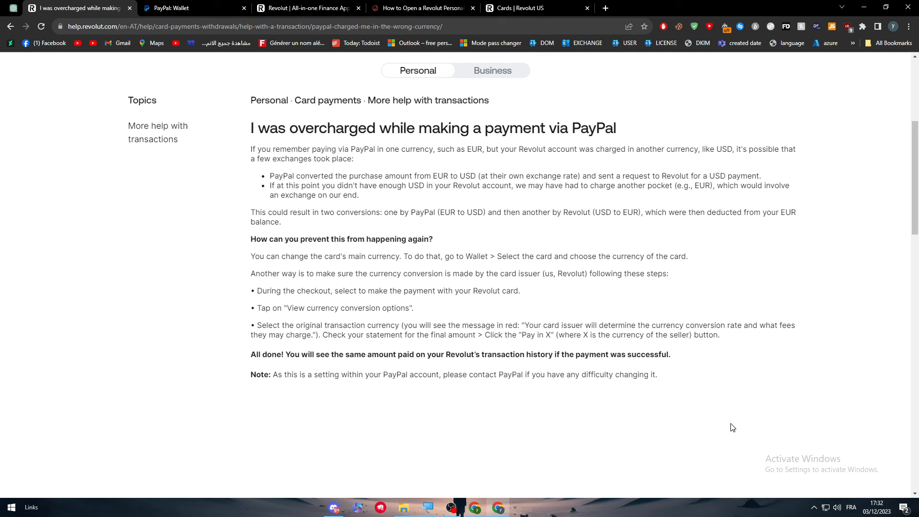
mouse_move(612, 409)
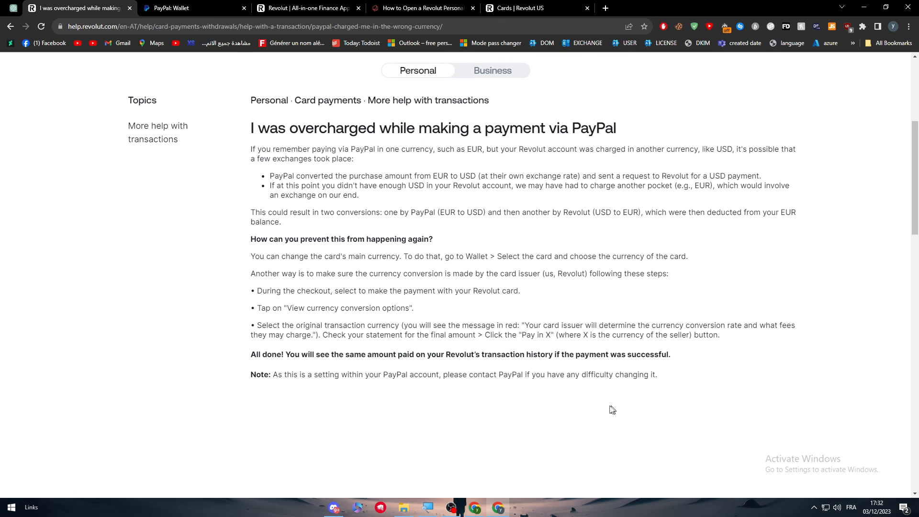
mouse_move(493, 425)
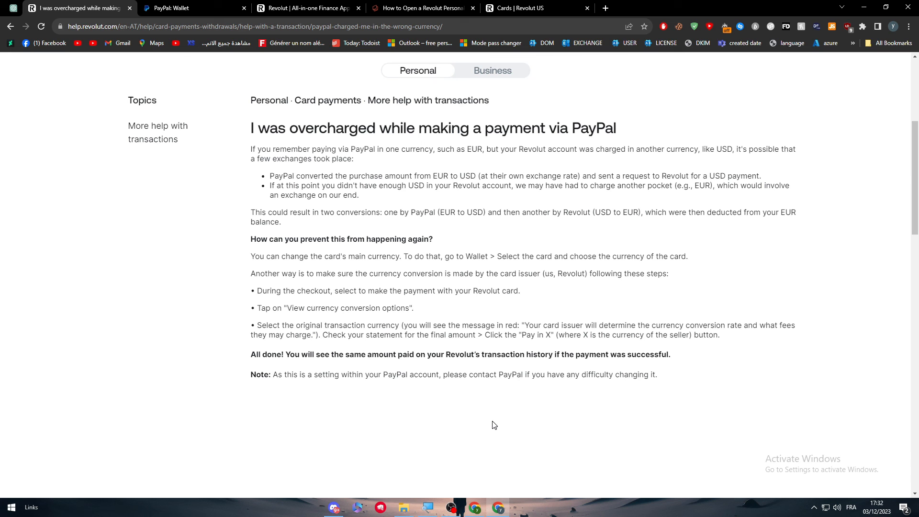
mouse_move(491, 421)
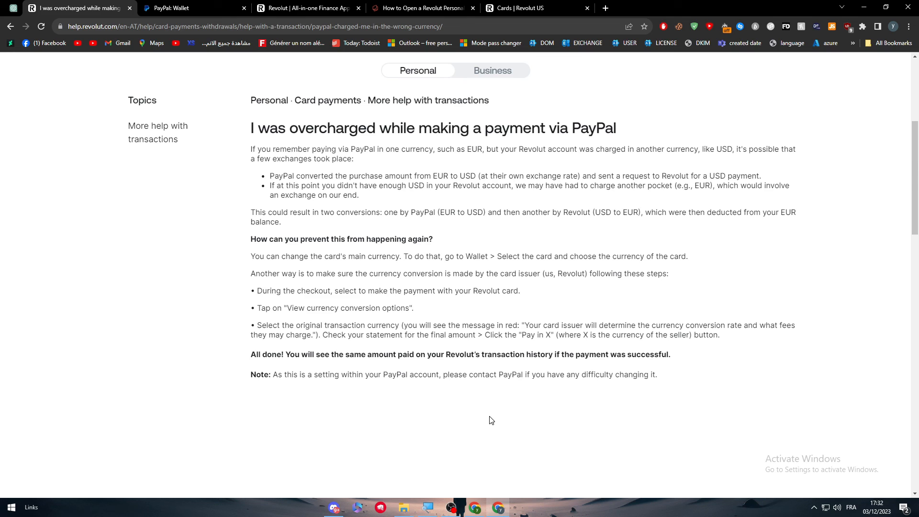